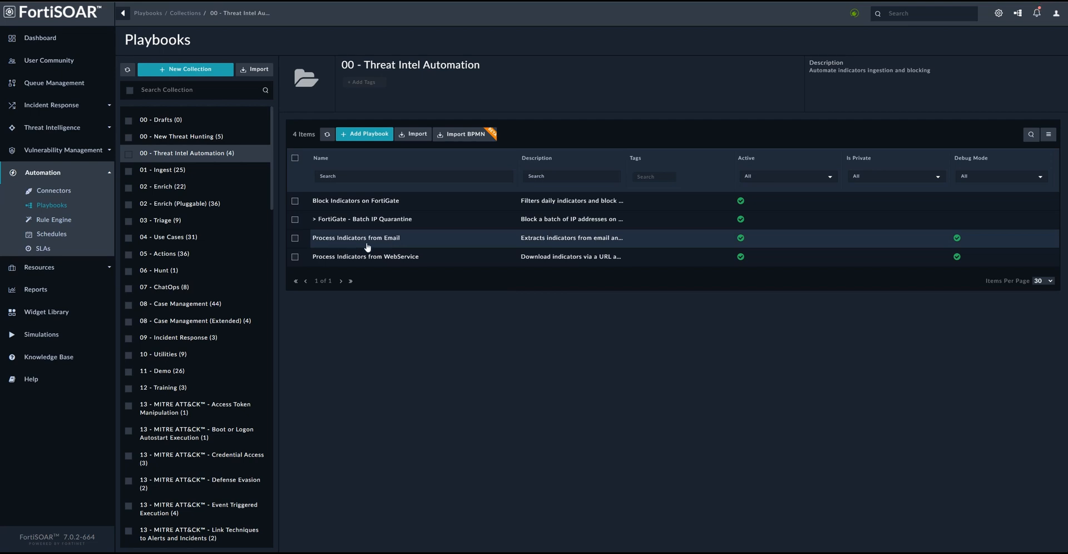
- Open the Process Indicators from Email playbook and show its Tools options
{"action": "left_click", "coordinate": [355, 238]}
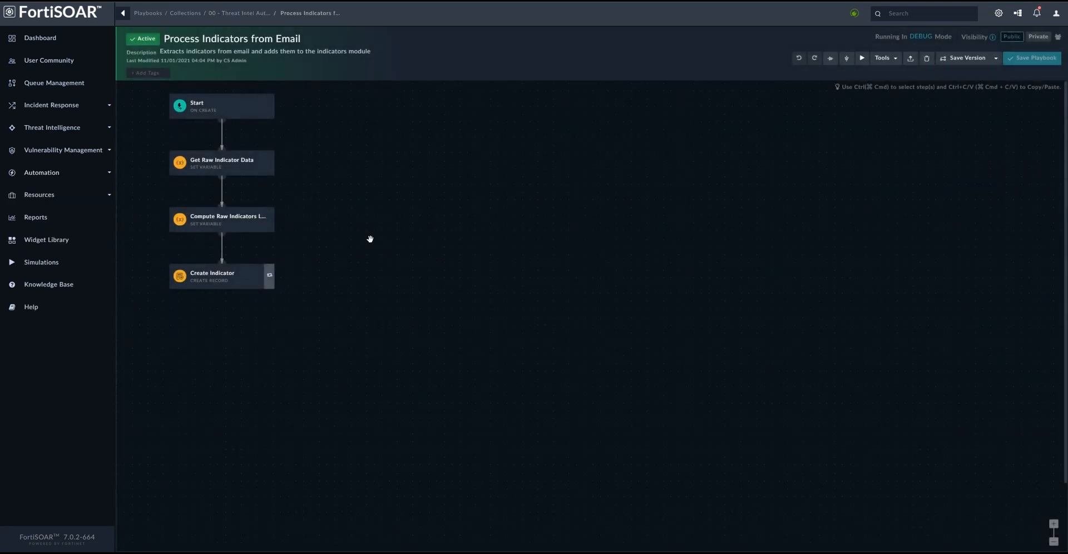
{"action": "mouse_move", "coordinate": [763, 185]}
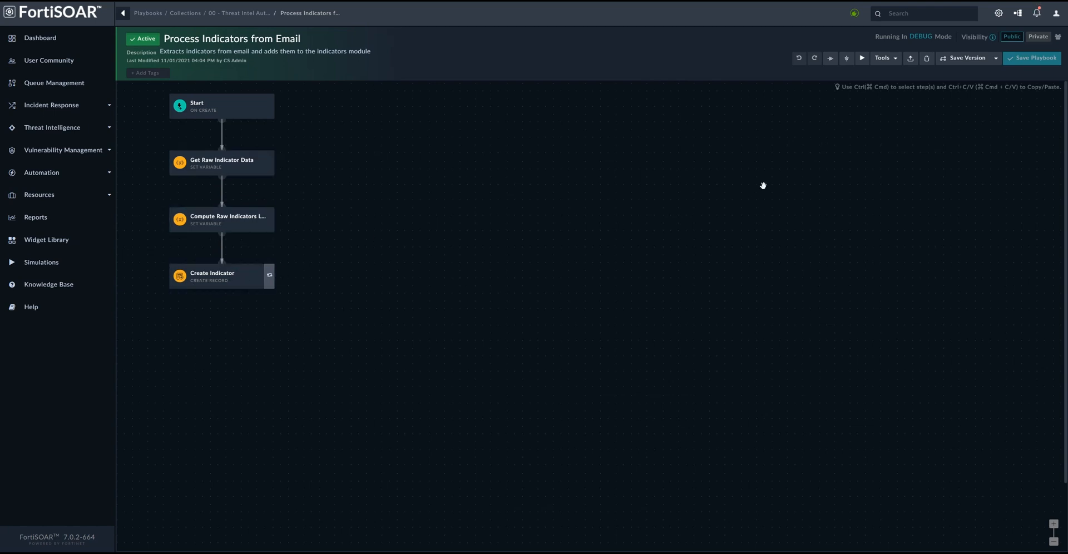
{"action": "left_click", "coordinate": [883, 58]}
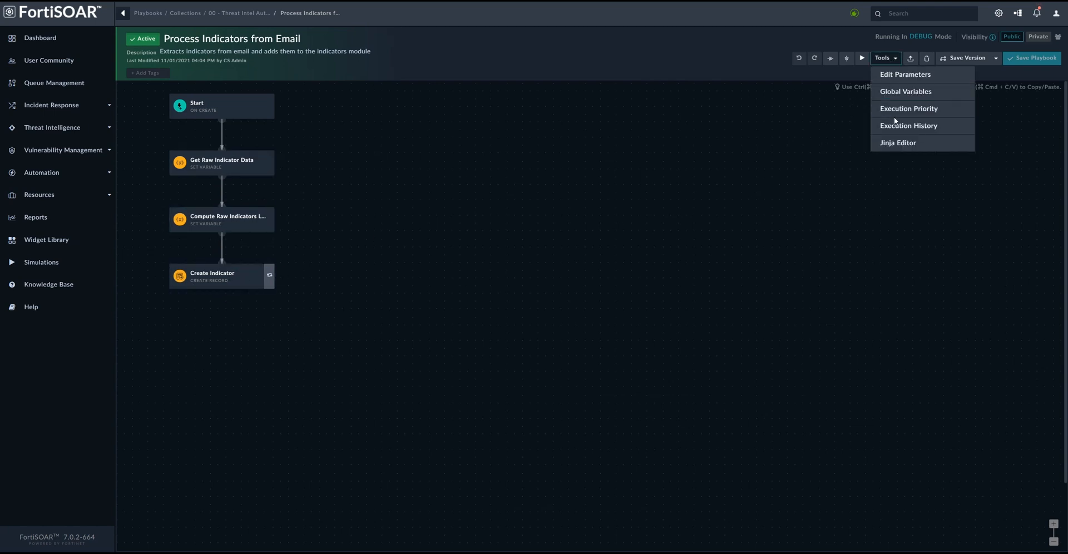
- Review the latest email run's Get Raw Indicator Data and Create Indicator outputs, then open Process Indicators from WebService
{"action": "left_click", "coordinate": [909, 127]}
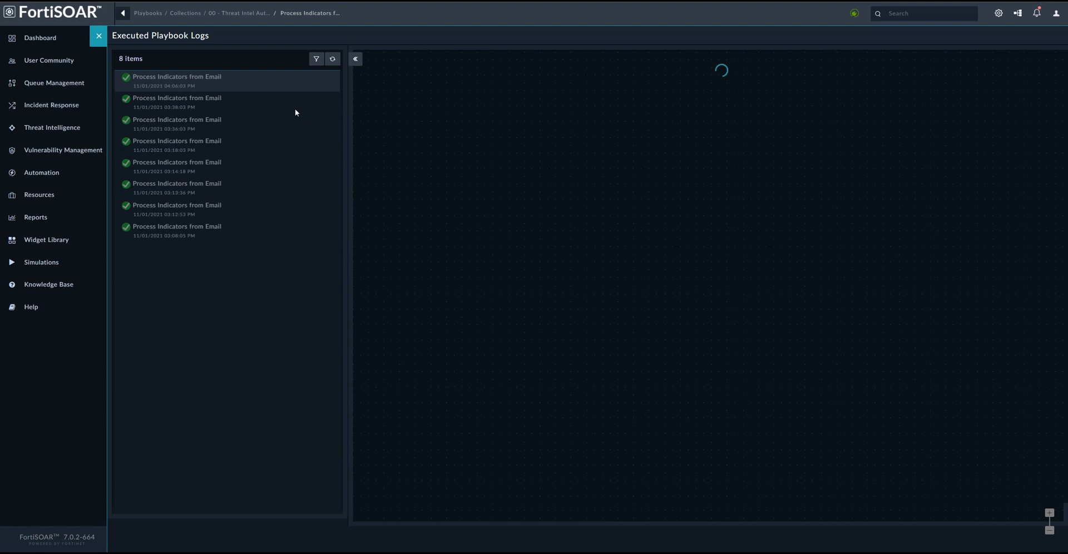
{"action": "left_click", "coordinate": [177, 80]}
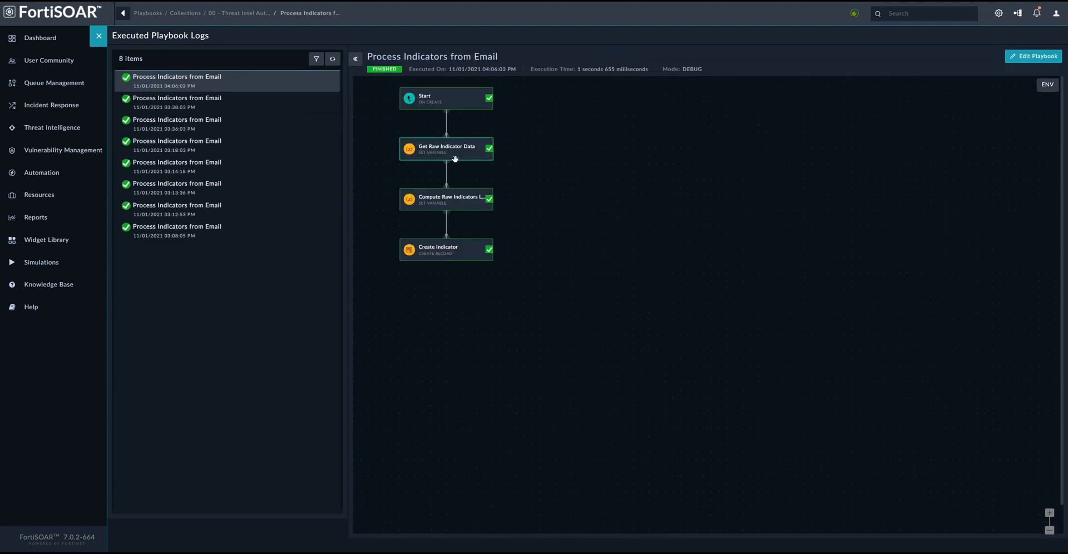
{"action": "left_click", "coordinate": [446, 148]}
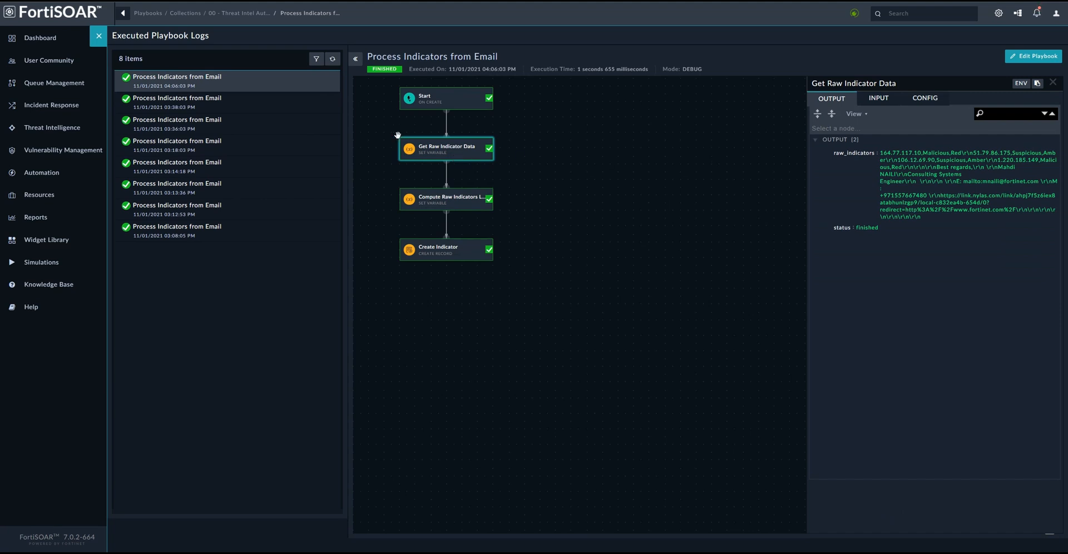
{"action": "mouse_move", "coordinate": [499, 169]}
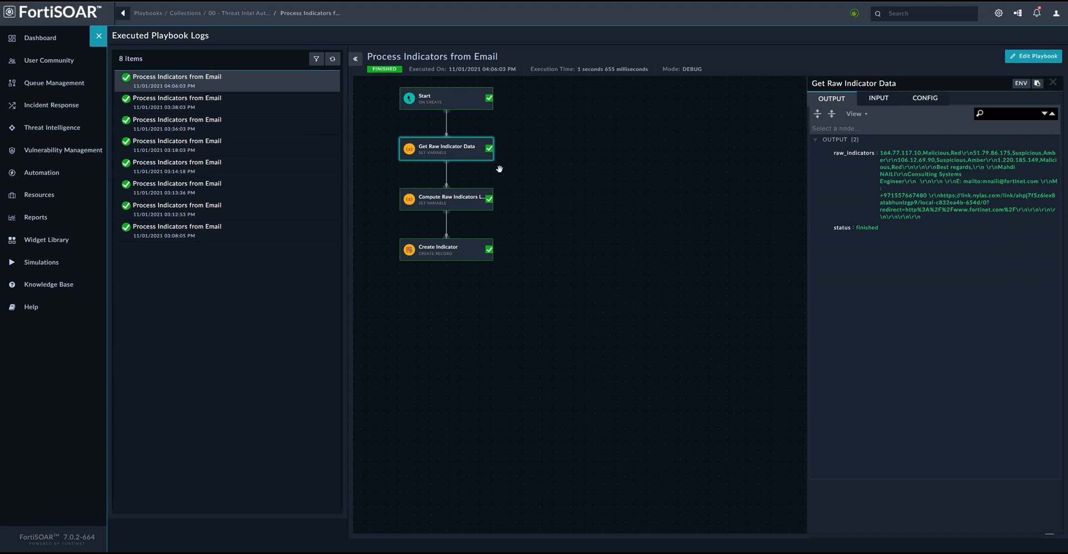
{"action": "mouse_move", "coordinate": [477, 229]}
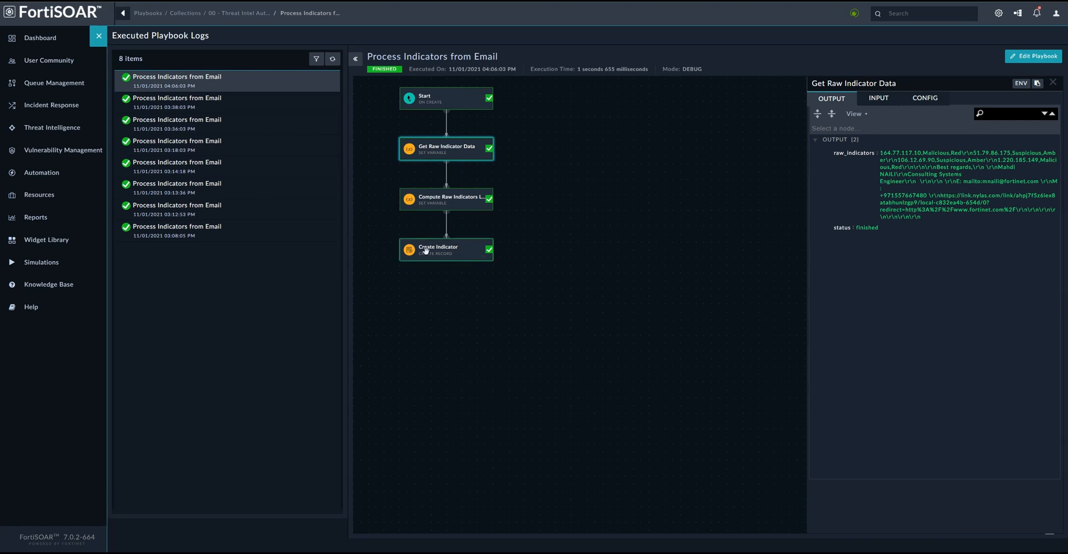
{"action": "left_click", "coordinate": [446, 249]}
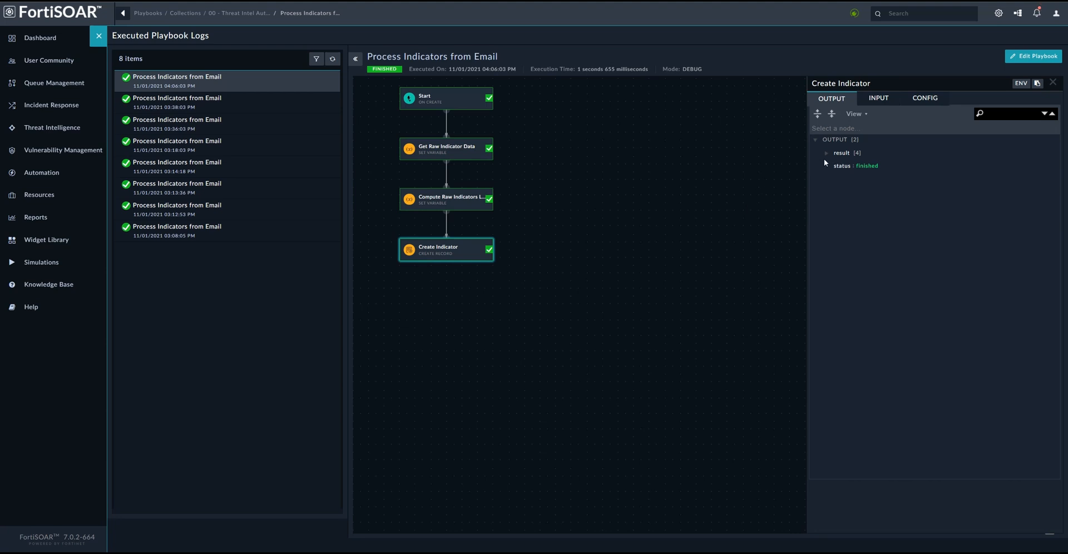
{"action": "left_click", "coordinate": [826, 166]}
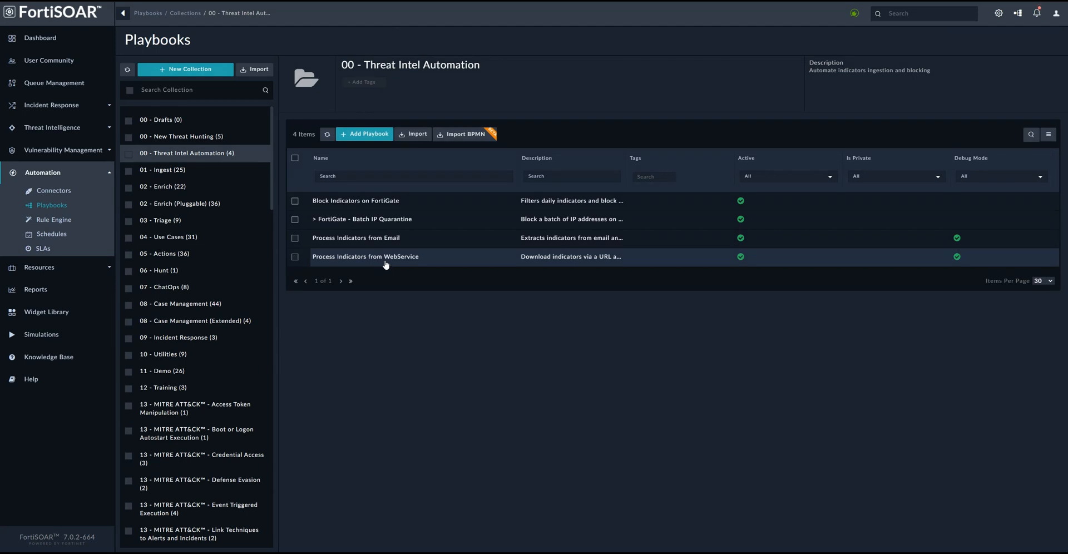
{"action": "left_click", "coordinate": [366, 256]}
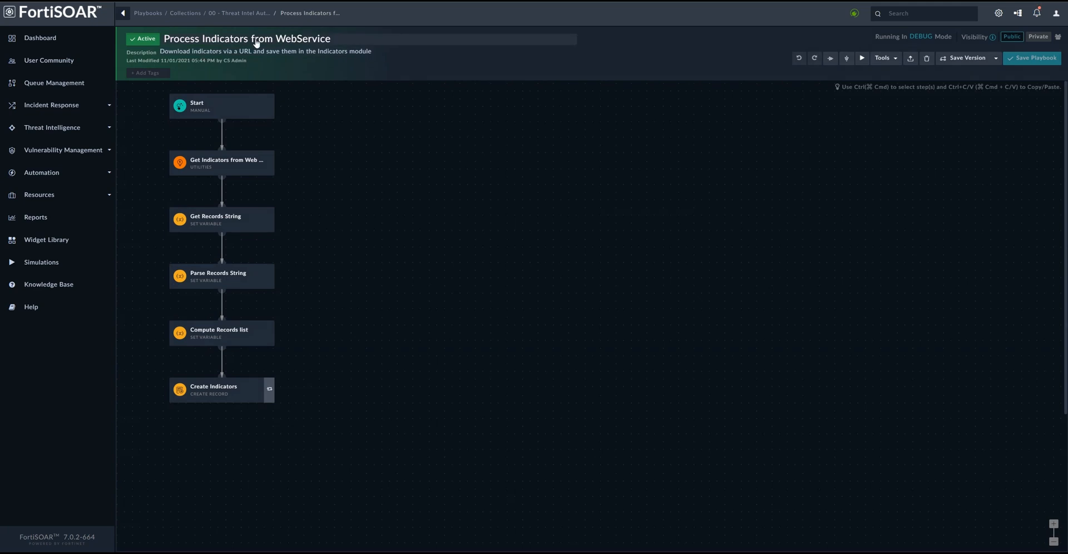
{"action": "left_click", "coordinate": [883, 58]}
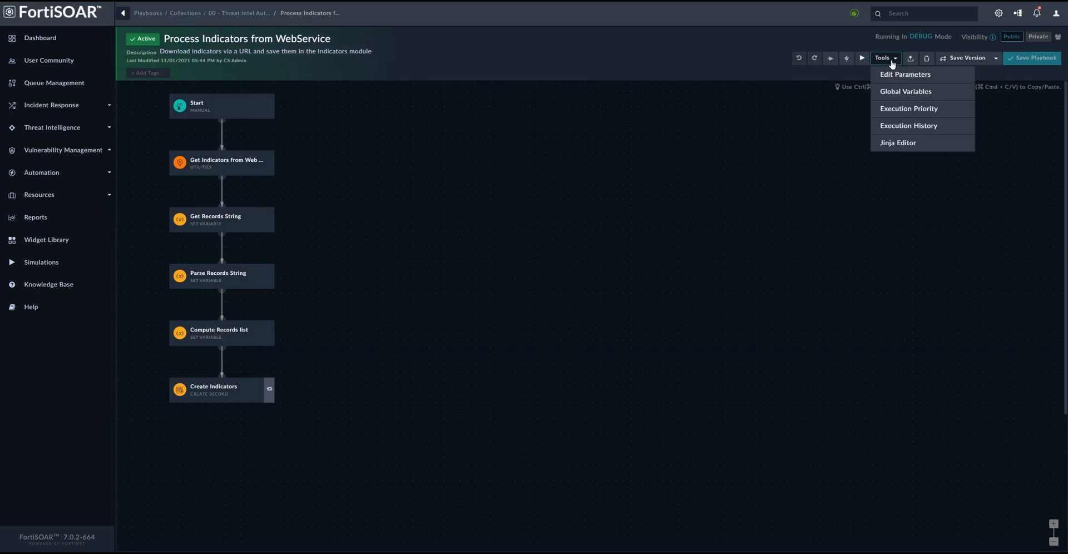
- Inspect the latest WebService run: 30 parsed records and 8 created indicators
{"action": "left_click", "coordinate": [908, 127]}
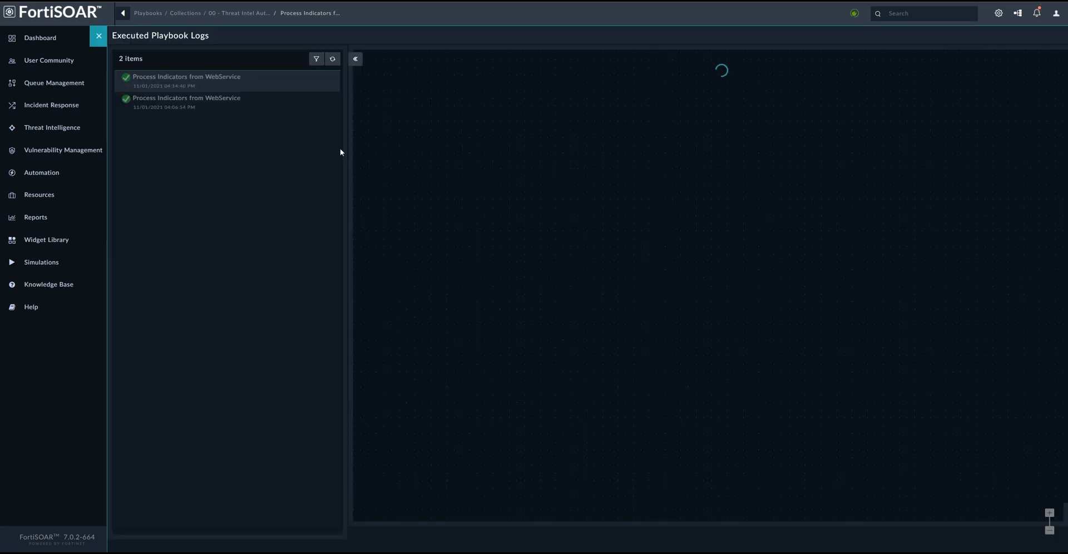
{"action": "mouse_move", "coordinate": [636, 149]}
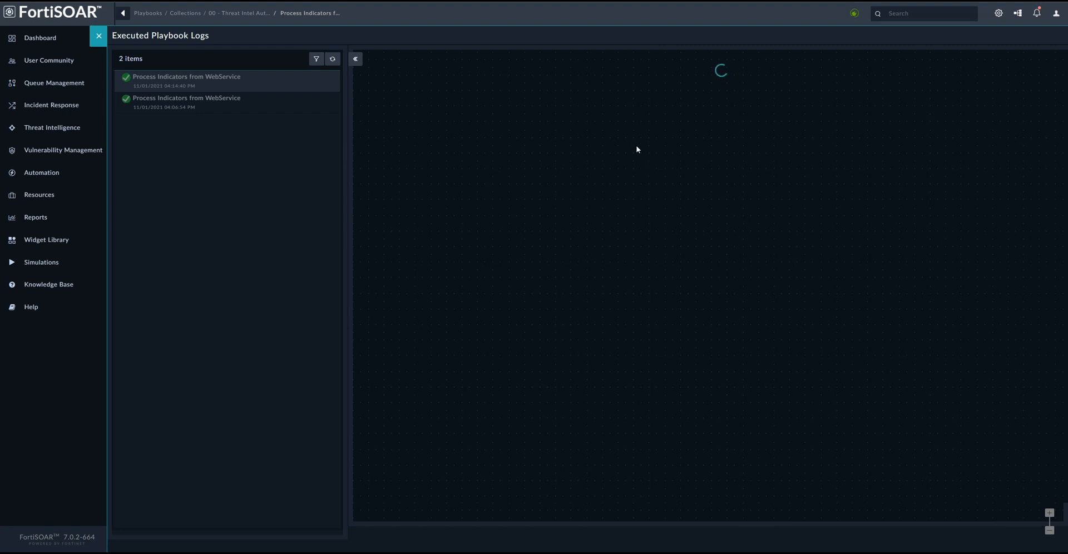
{"action": "left_click", "coordinate": [186, 81]}
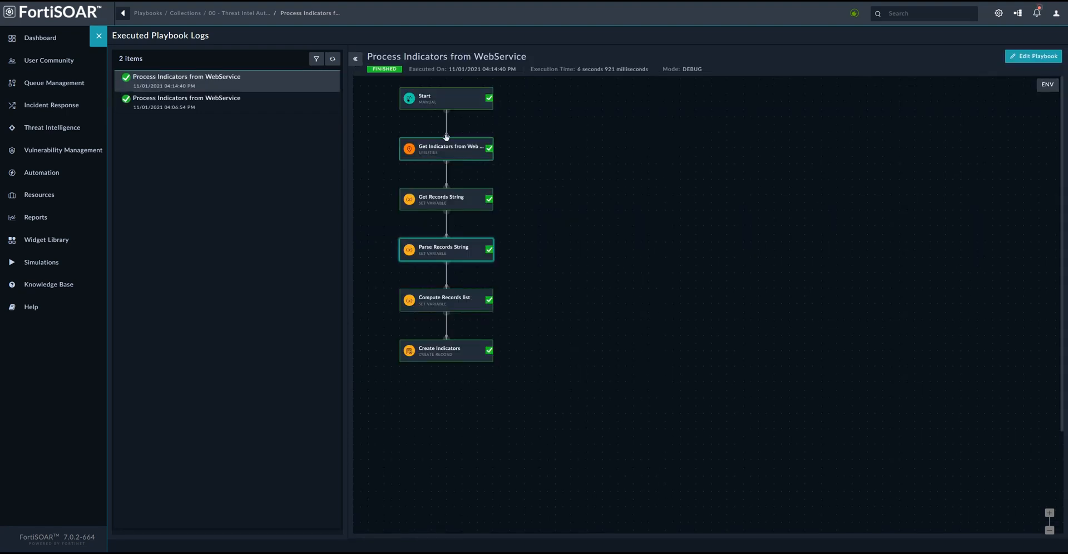
{"action": "mouse_move", "coordinate": [460, 156]}
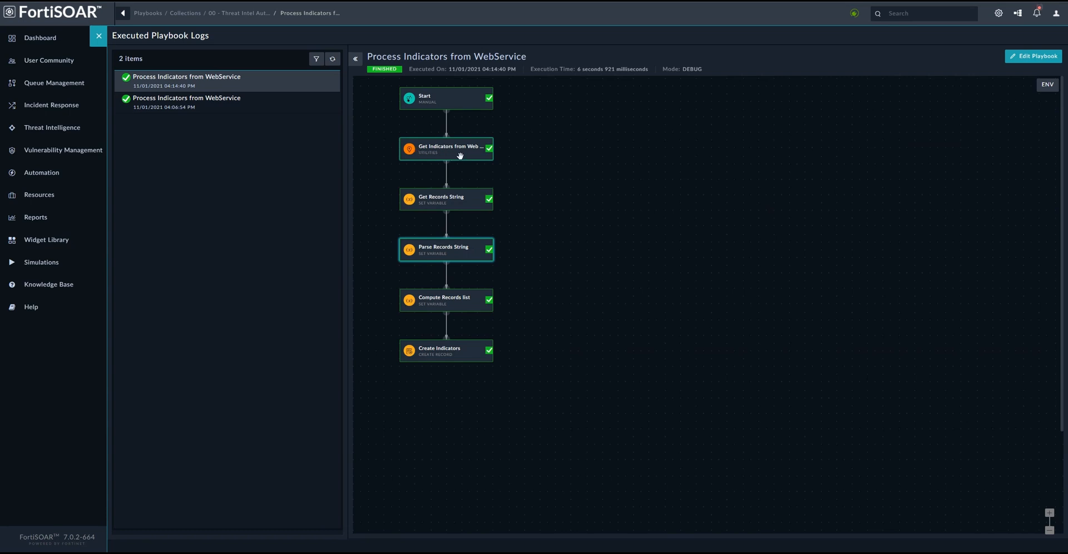
{"action": "mouse_move", "coordinate": [459, 156]}
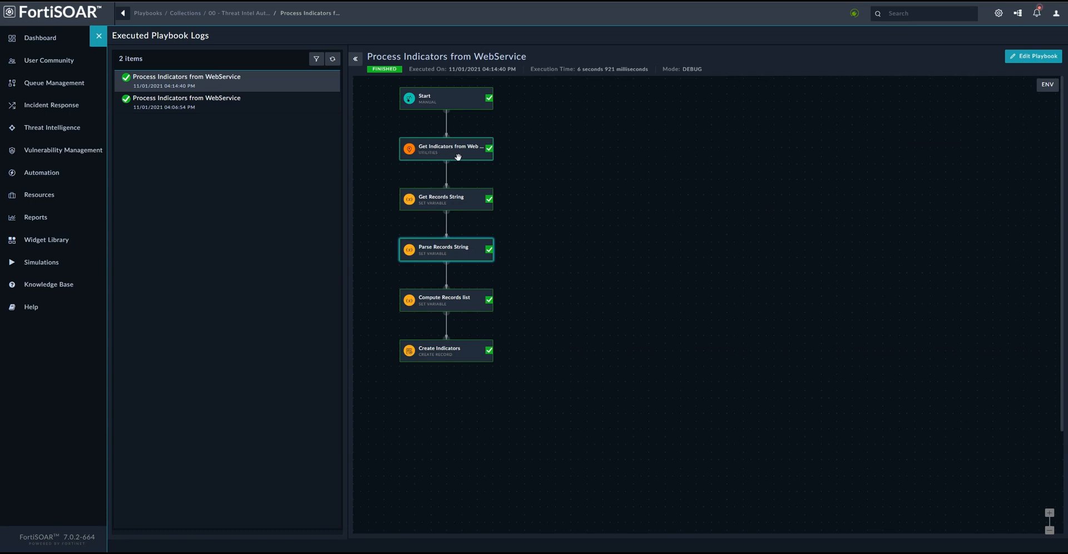
{"action": "mouse_move", "coordinate": [429, 195]}
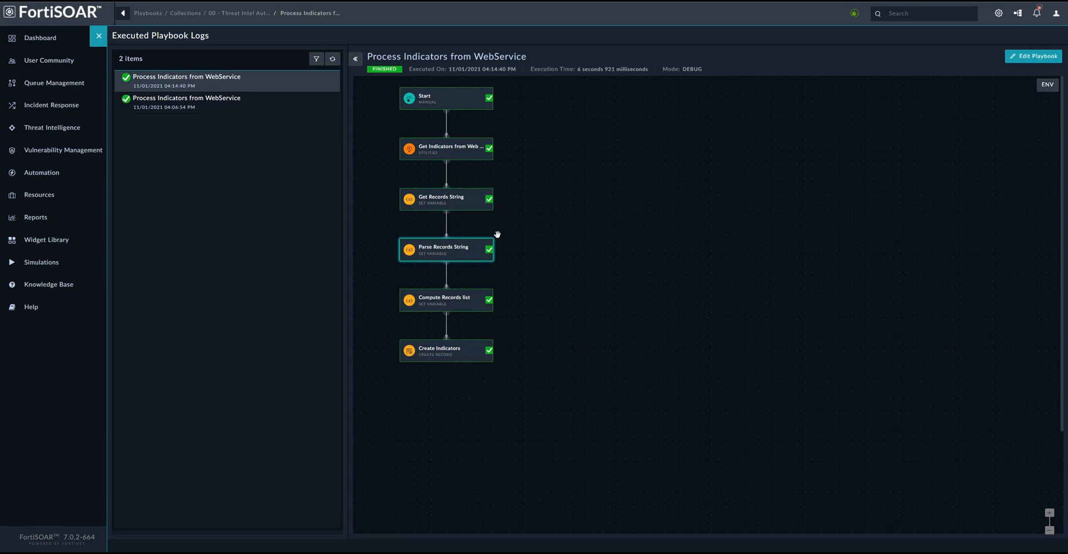
{"action": "left_click", "coordinate": [447, 249]}
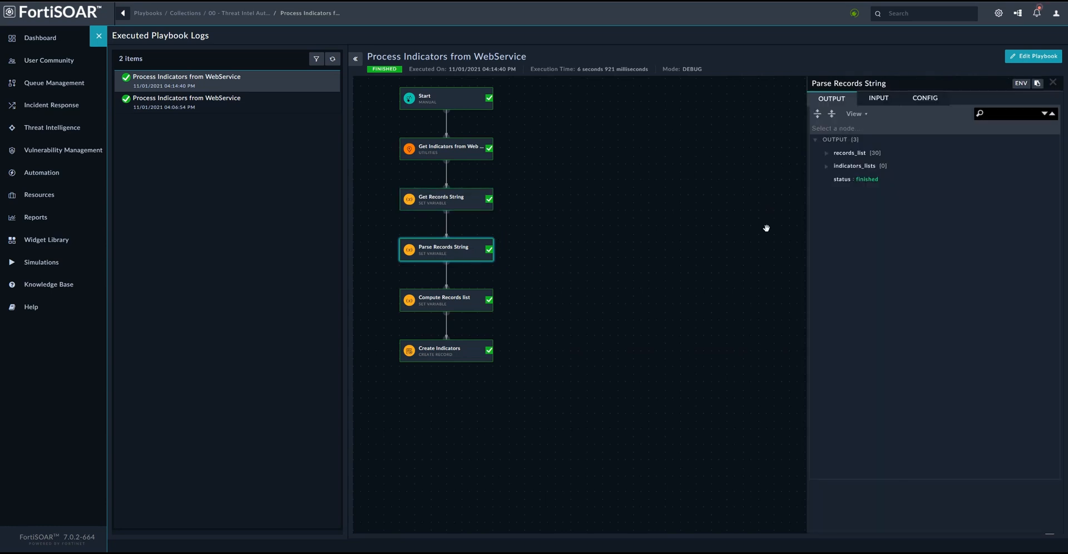
{"action": "left_click", "coordinate": [826, 153]}
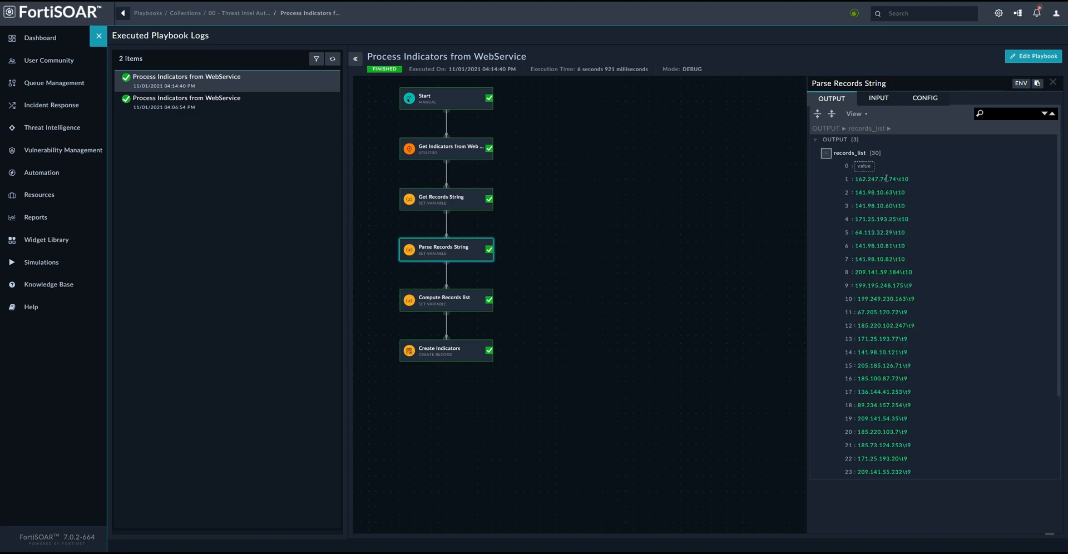
{"action": "mouse_move", "coordinate": [494, 376]}
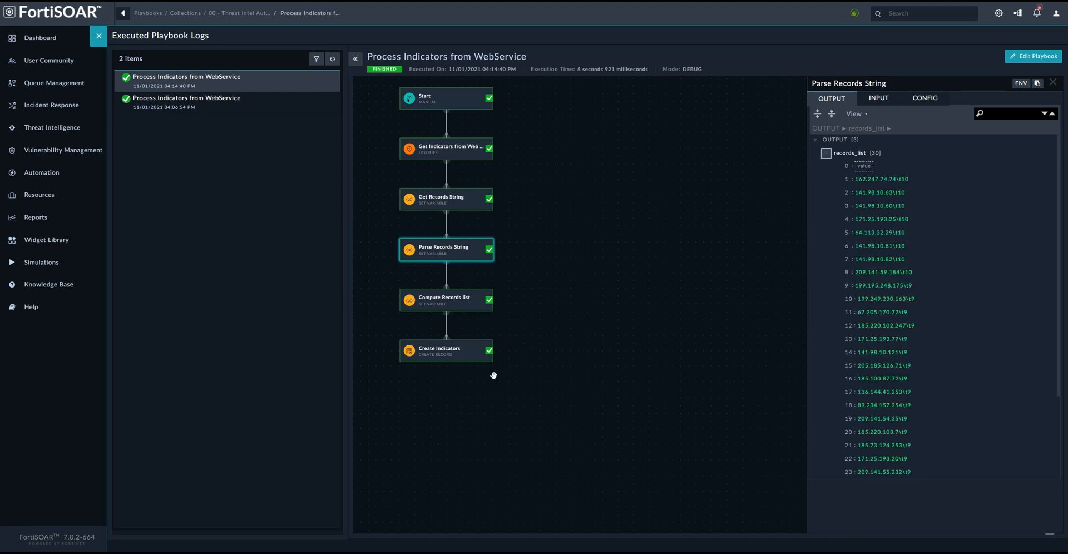
{"action": "left_click", "coordinate": [446, 351]}
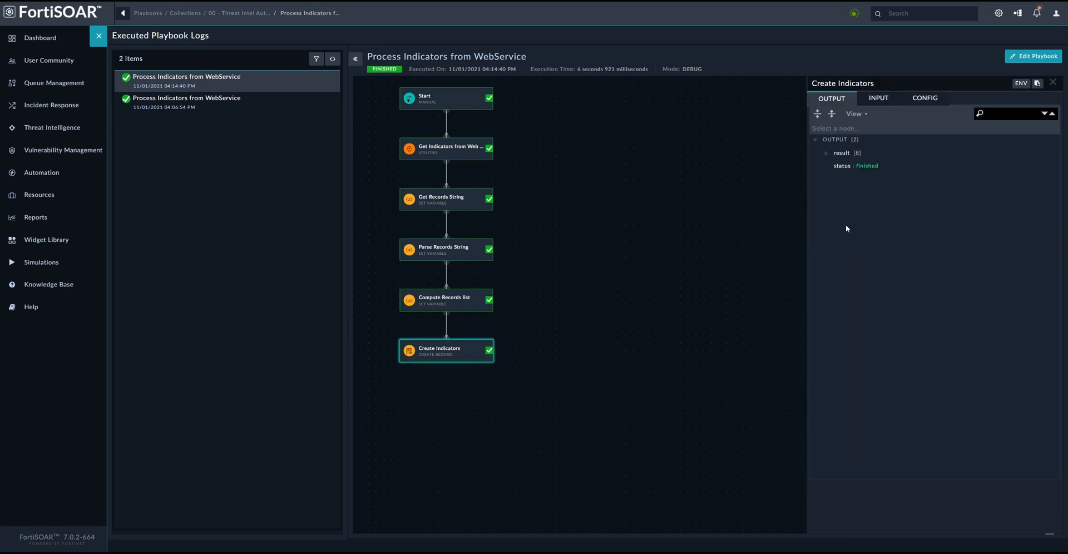
{"action": "left_click", "coordinate": [826, 152]}
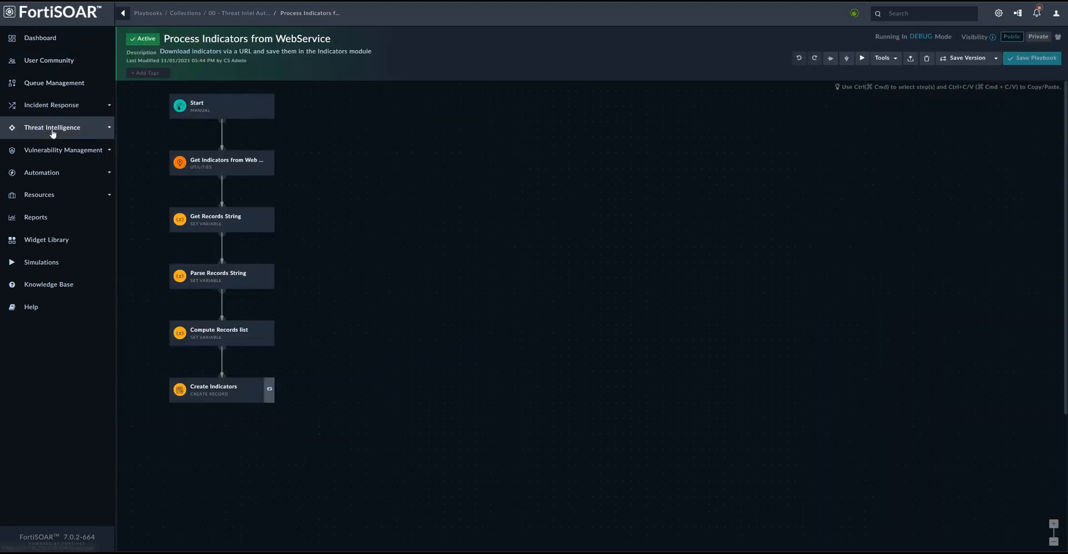
{"action": "mouse_move", "coordinate": [51, 130]}
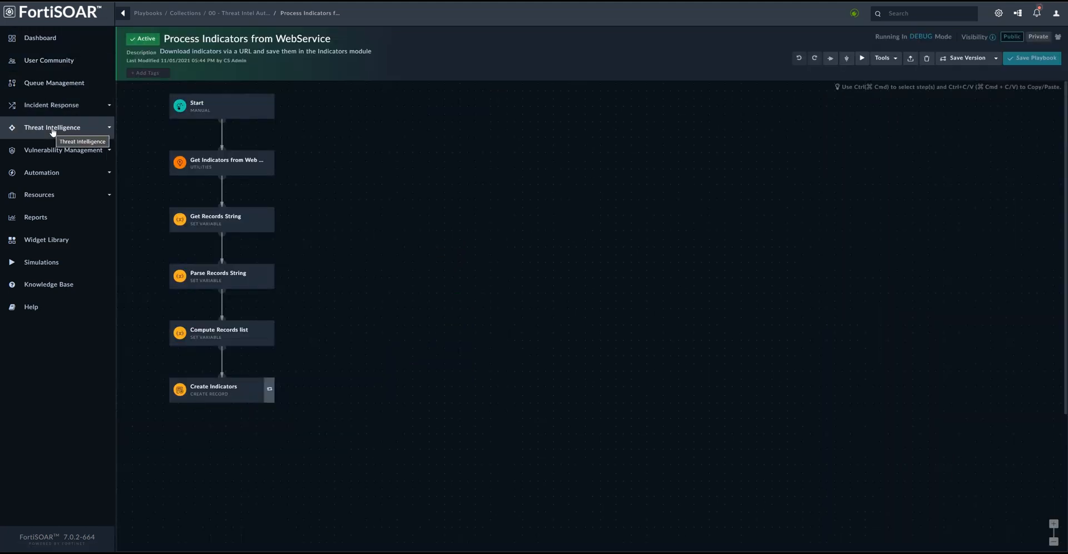
- Expand Threat Intelligence and open Indicators, listing 12 IP address indicators
{"action": "left_click", "coordinate": [50, 146]}
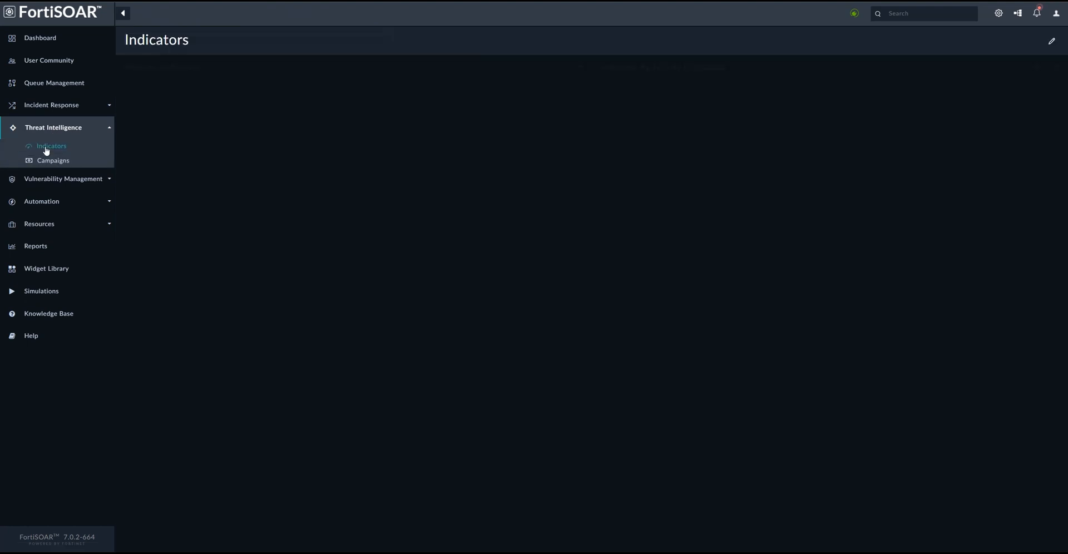
{"action": "left_click", "coordinate": [51, 145]}
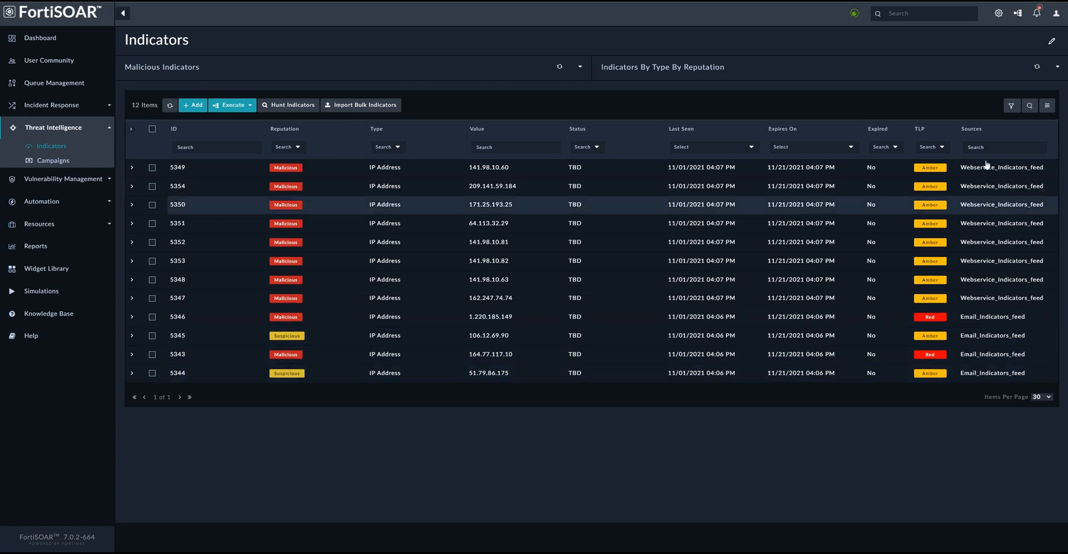
- Open indicator 5349 (141.98.10.60) to view its 8/89 VirusTotal score and Whois details
{"action": "left_click", "coordinate": [176, 167]}
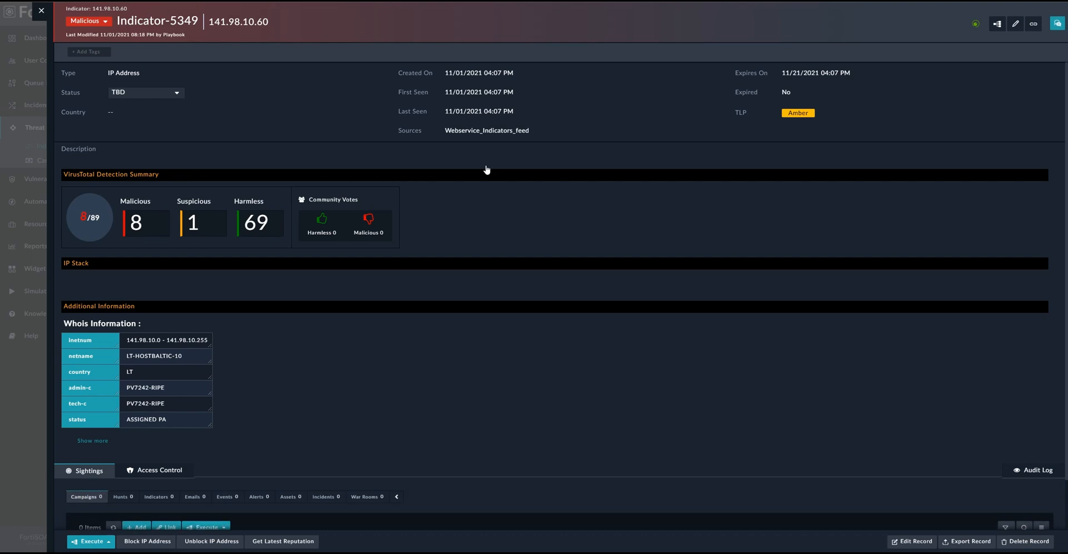
{"action": "mouse_move", "coordinate": [488, 181]}
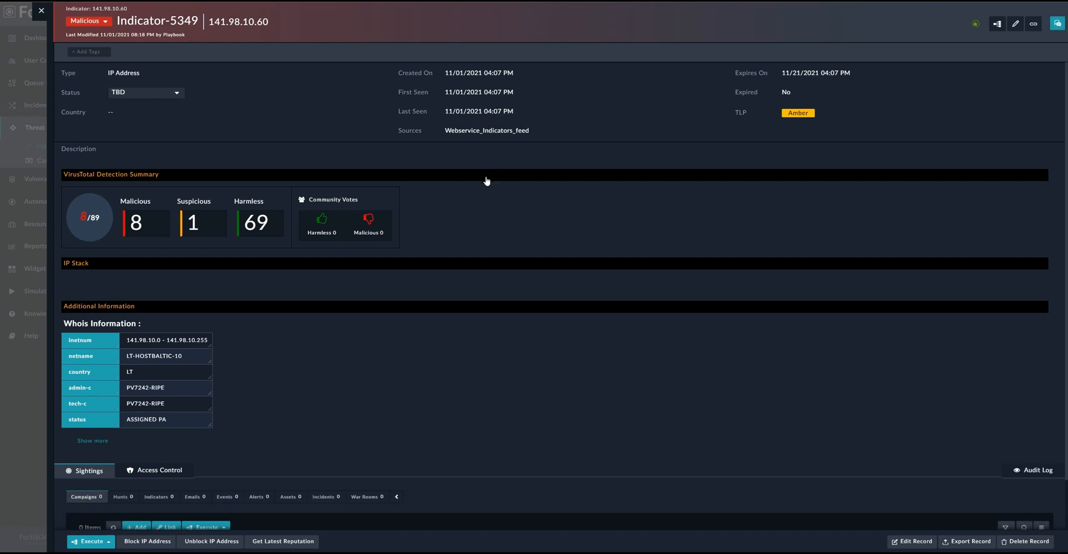
{"action": "mouse_move", "coordinate": [562, 310]}
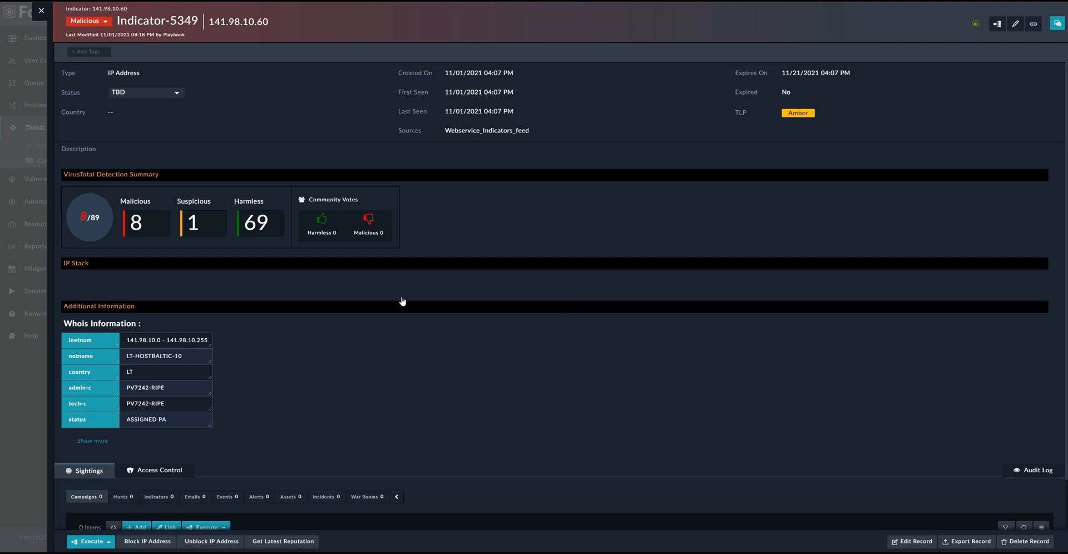
{"action": "mouse_move", "coordinate": [185, 89]}
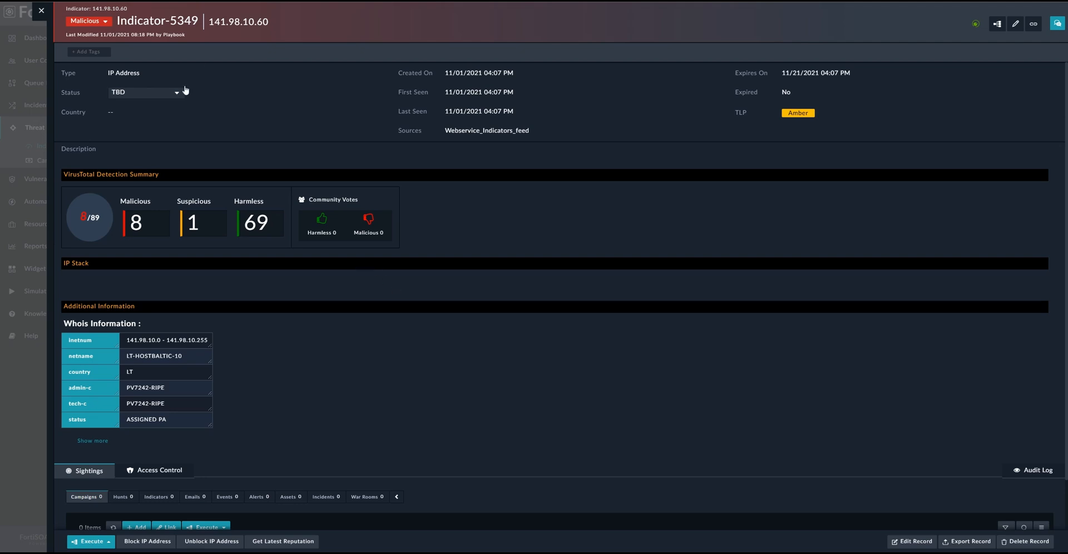
{"action": "mouse_move", "coordinate": [297, 249]}
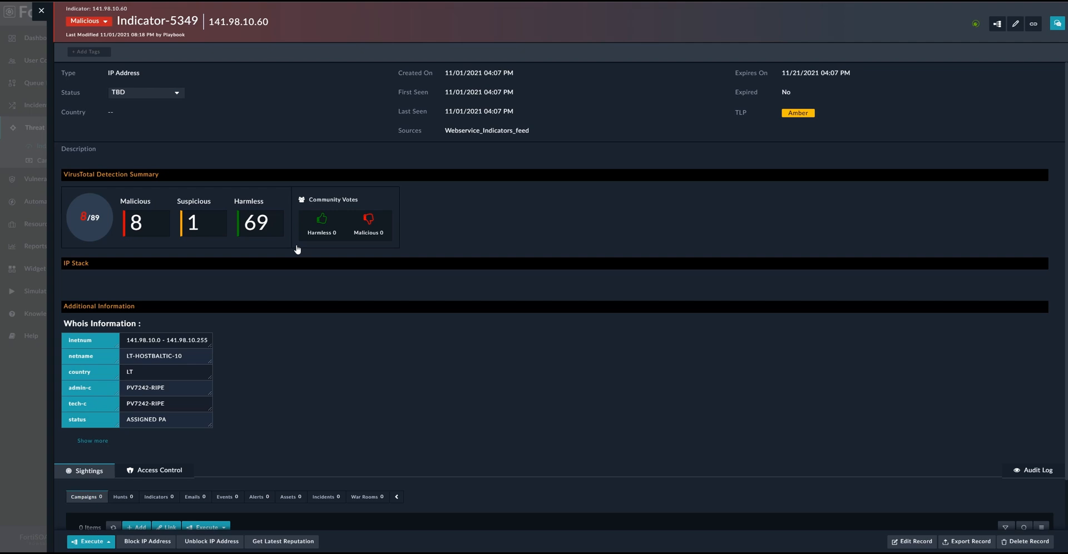
{"action": "mouse_move", "coordinate": [121, 113]}
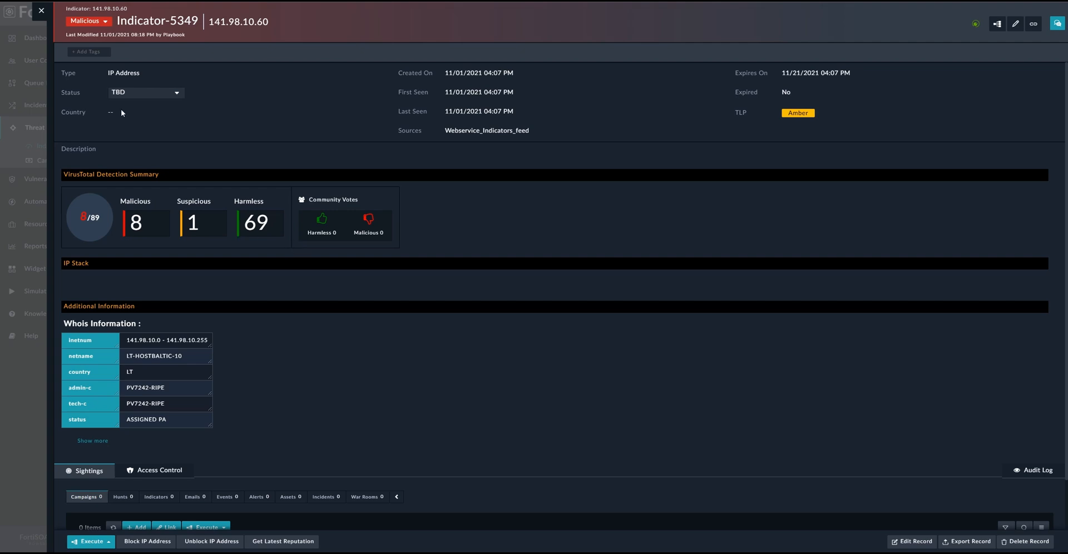
- Close the indicator record and expand the Automation section in the navigation
{"action": "left_click", "coordinate": [40, 9]}
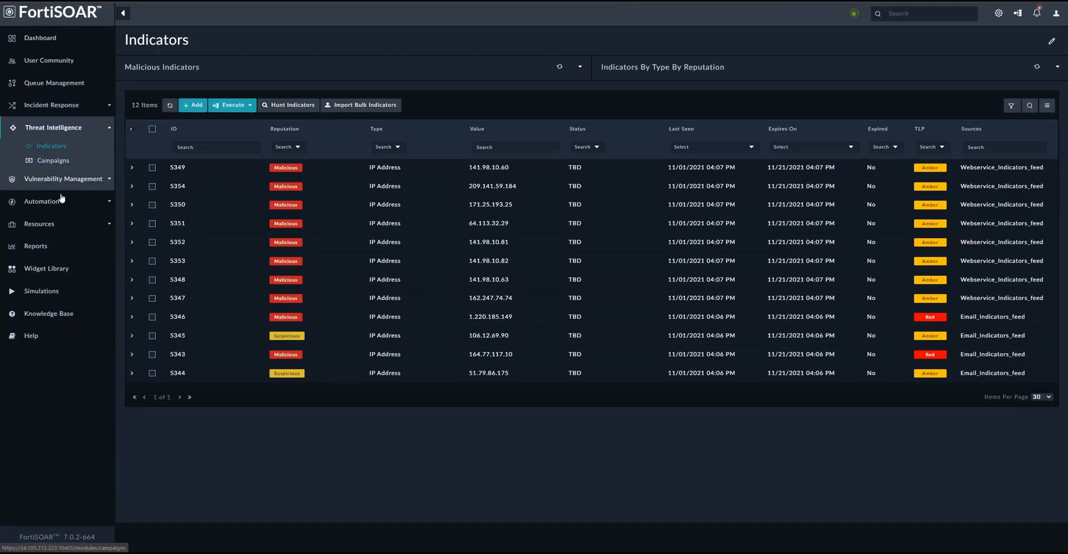
{"action": "mouse_move", "coordinate": [919, 179]}
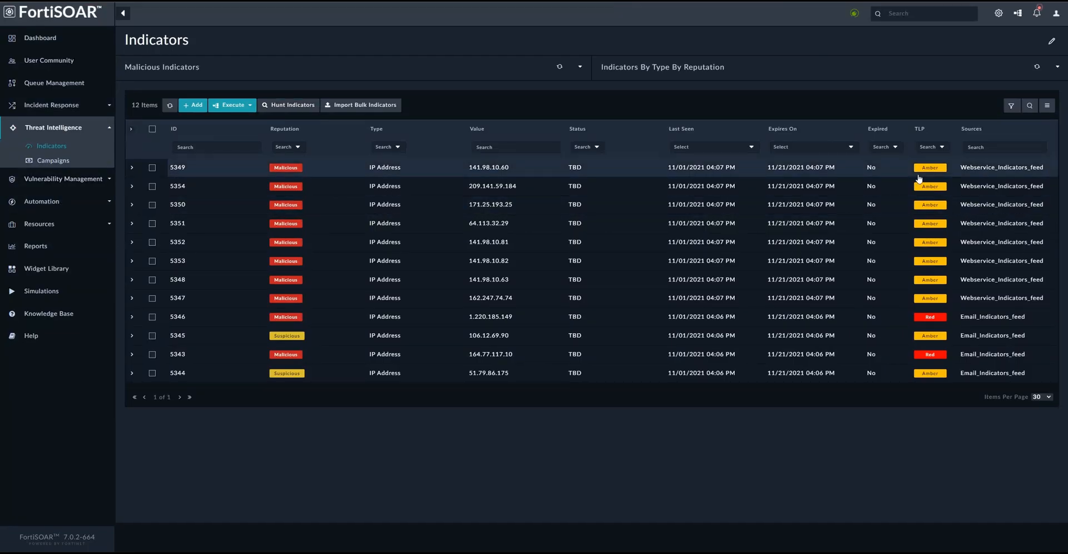
{"action": "mouse_move", "coordinate": [274, 232]}
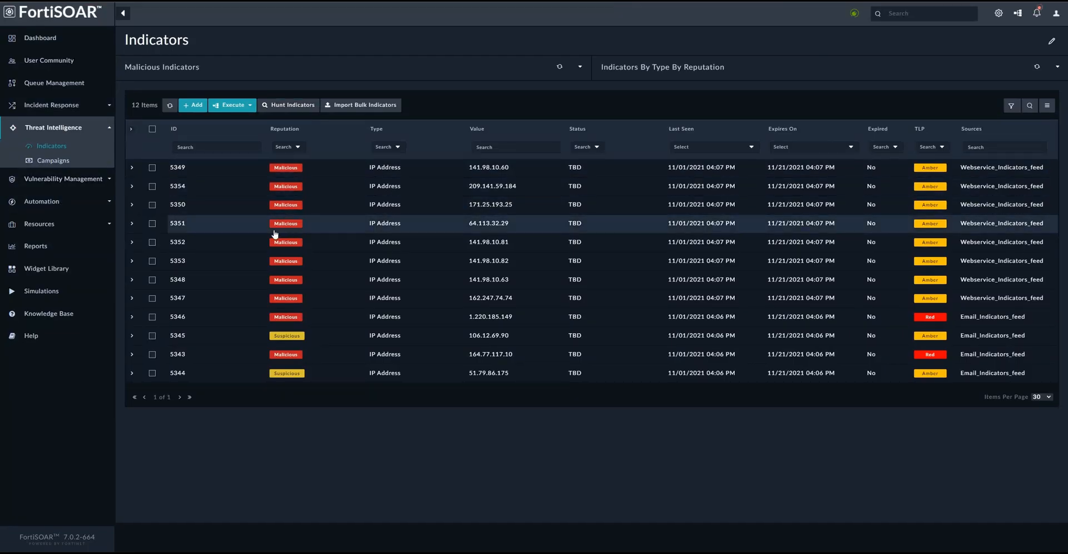
{"action": "left_click", "coordinate": [42, 203]}
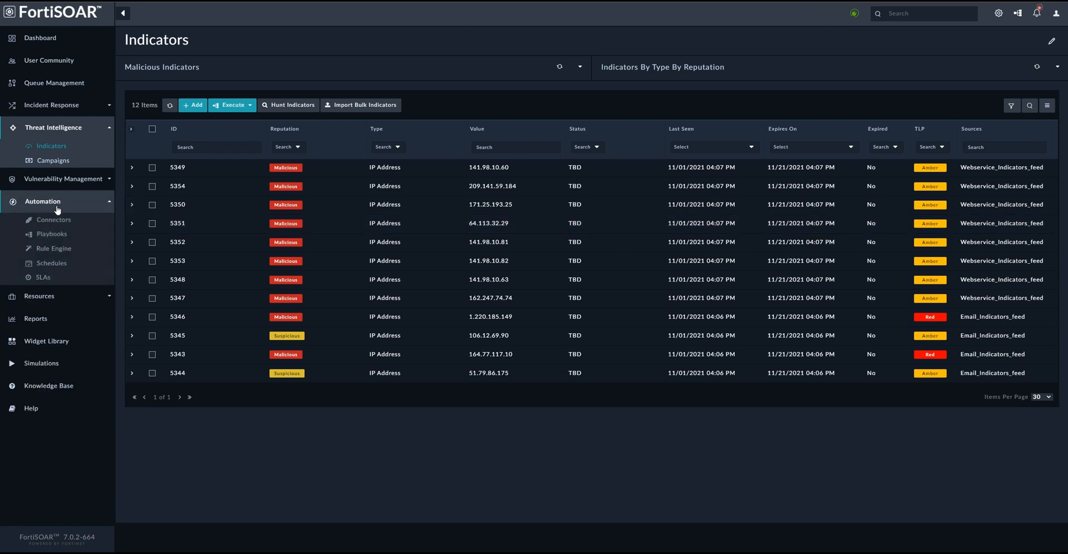
- Open Playbooks and select the 00 - Threat Intel Automation collection
{"action": "left_click", "coordinate": [51, 234]}
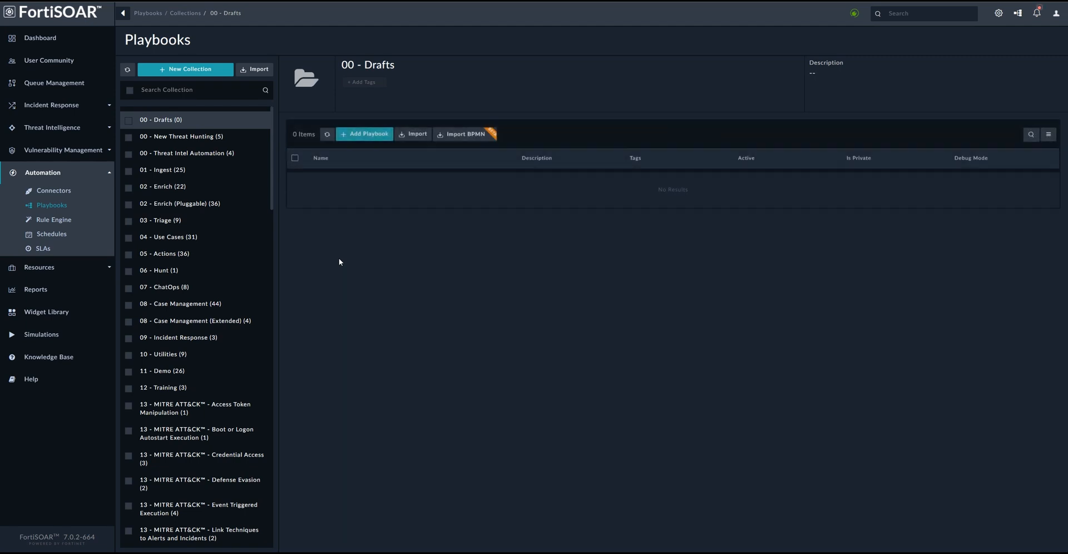
{"action": "mouse_move", "coordinate": [186, 152]}
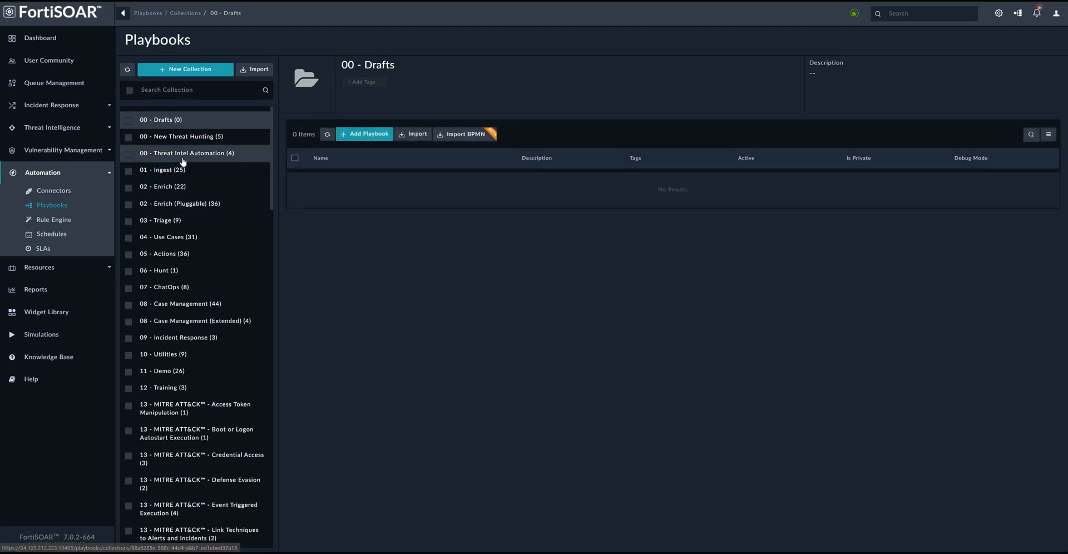
{"action": "left_click", "coordinate": [187, 153]}
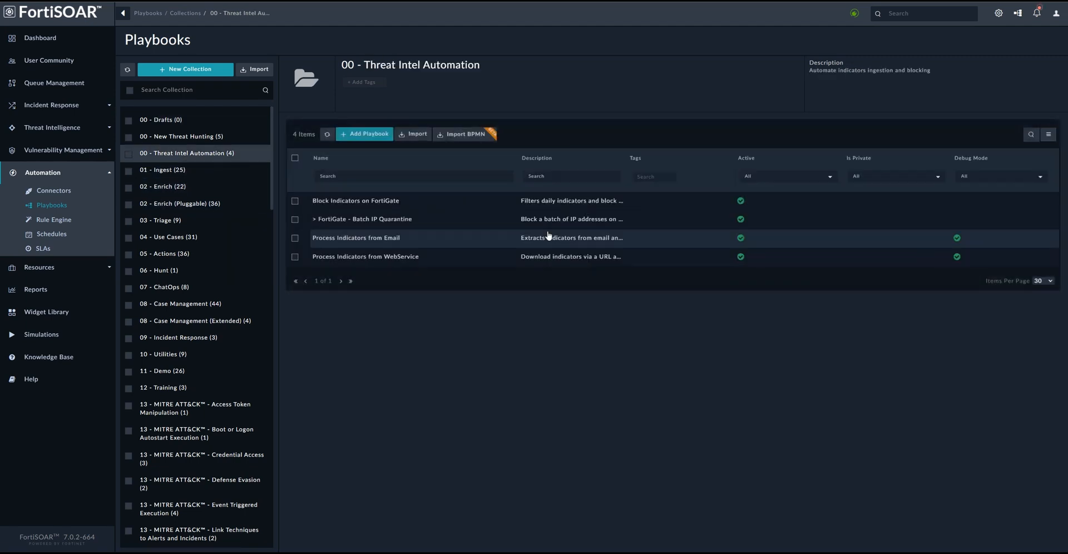
{"action": "mouse_move", "coordinate": [353, 209]}
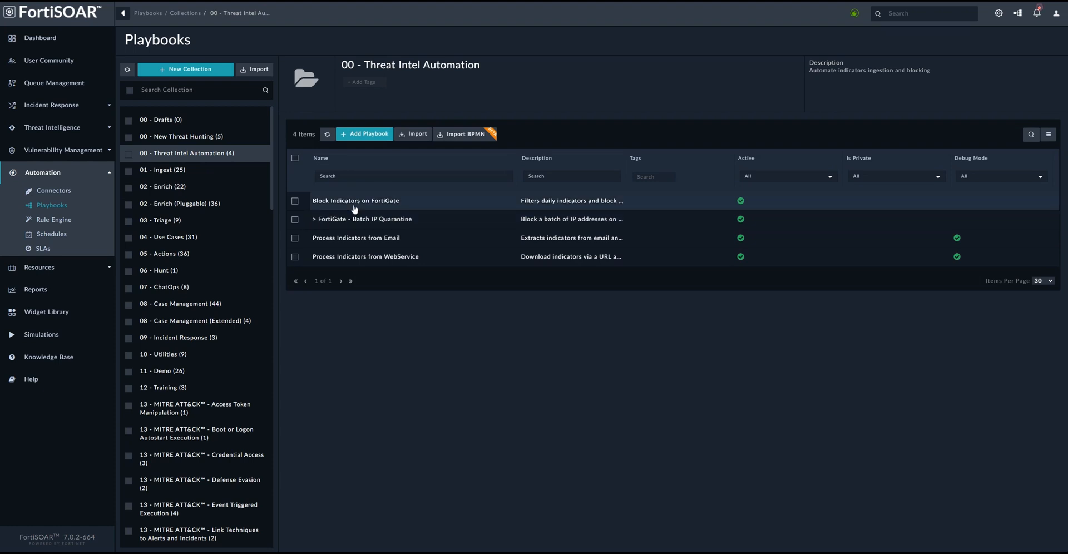
- Open the latest Block Indicators on FortiGate run and inspect its 12 found indicators and computed IP list
{"action": "left_click", "coordinate": [356, 201]}
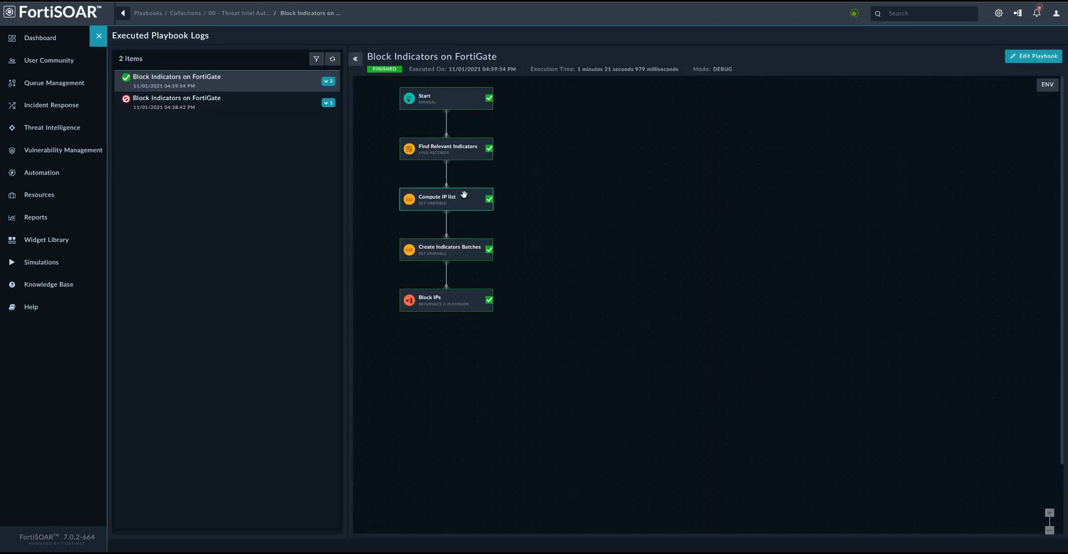
{"action": "left_click", "coordinate": [446, 148]}
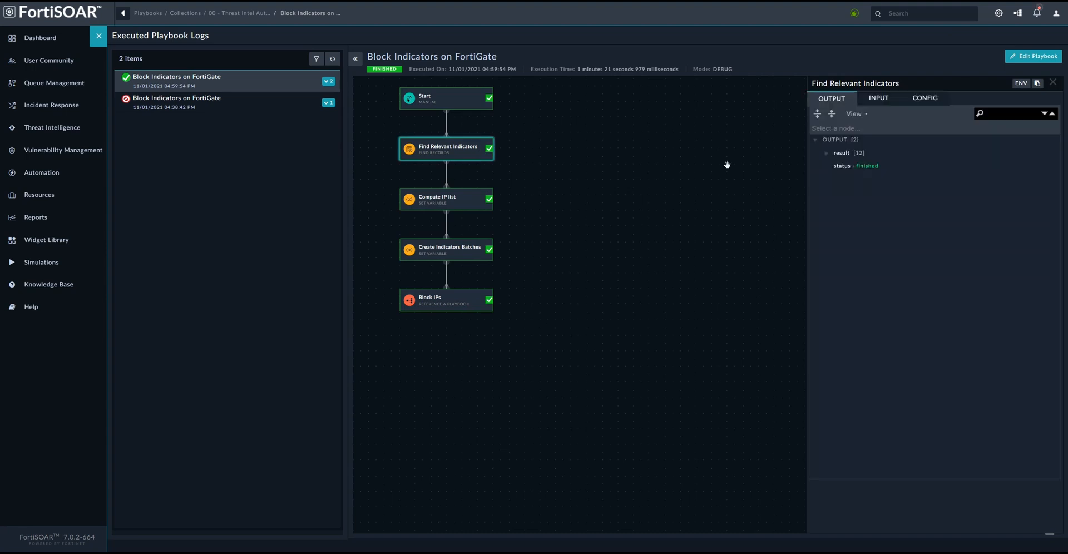
{"action": "left_click", "coordinate": [826, 152]}
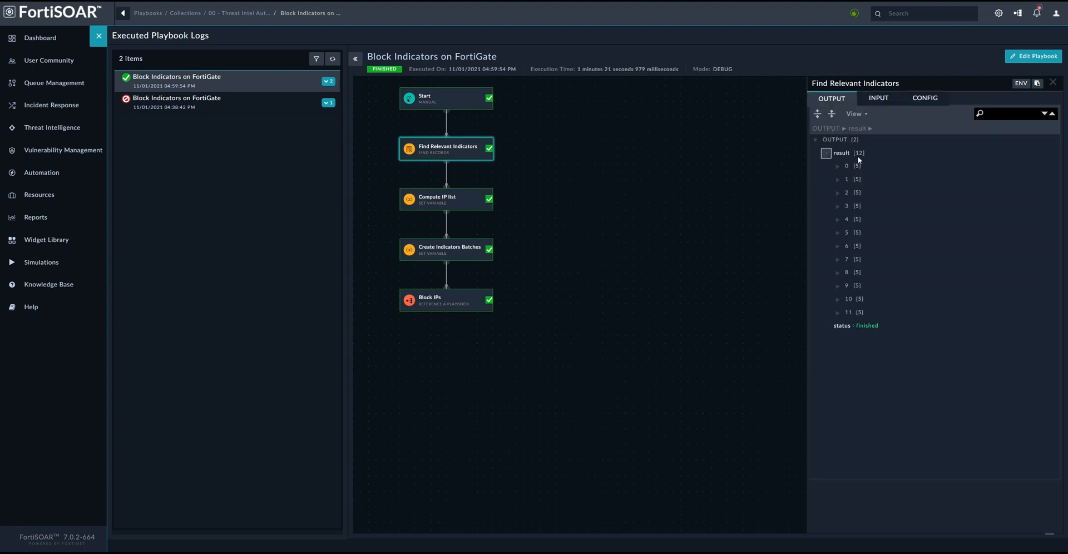
{"action": "mouse_move", "coordinate": [853, 185]}
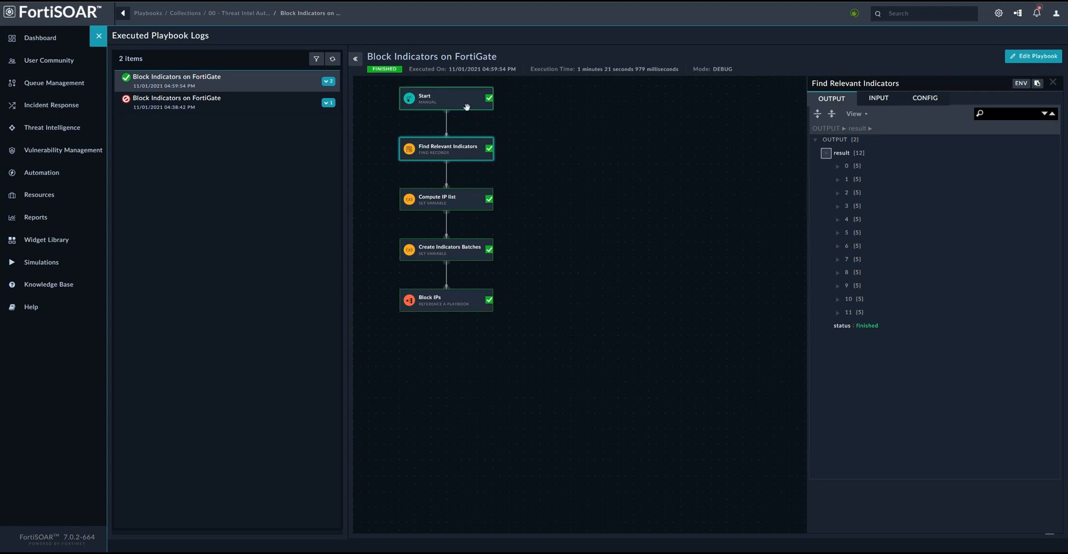
{"action": "mouse_move", "coordinate": [446, 150]}
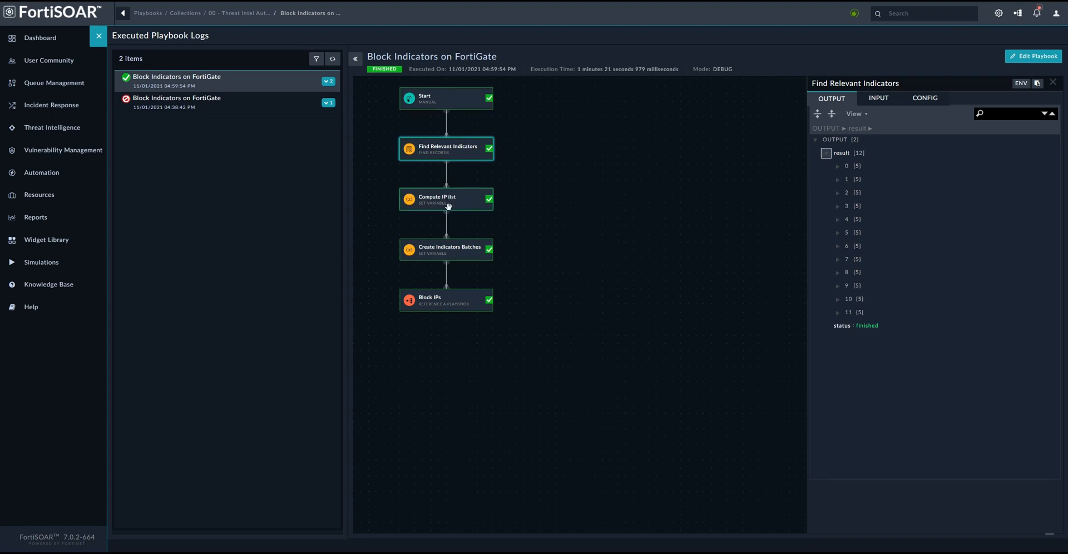
{"action": "left_click", "coordinate": [446, 198]}
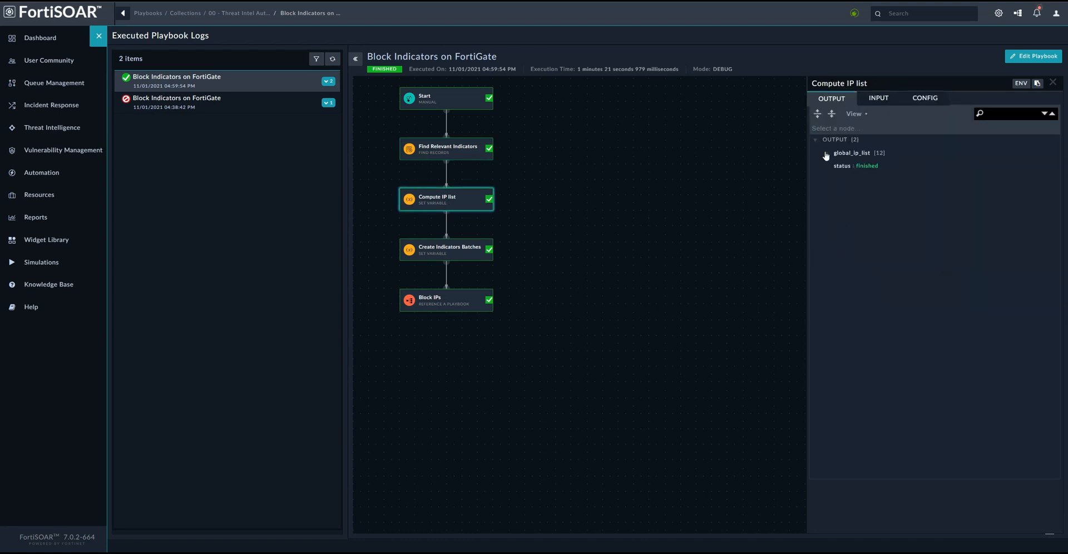
{"action": "left_click", "coordinate": [825, 153]}
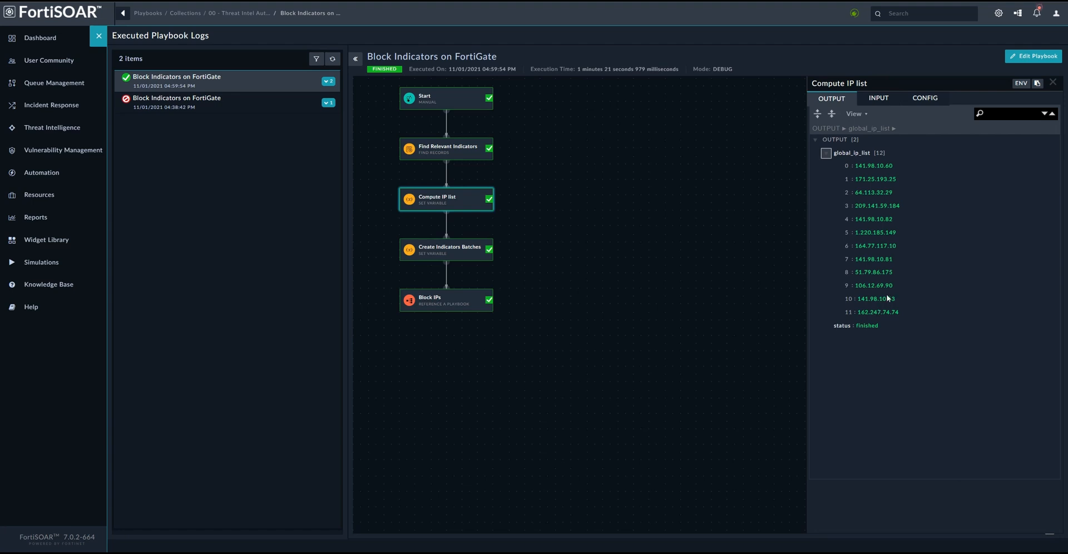
{"action": "mouse_move", "coordinate": [468, 277]}
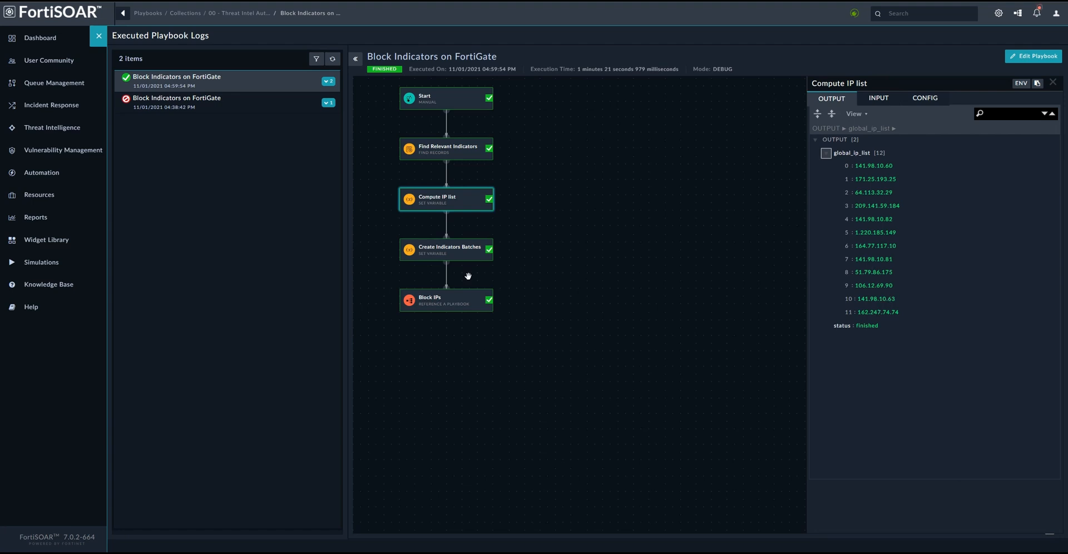
- Expand ip_indicator_batches in Create Indicators Batches, showing batches of 10 and 2 IPs
{"action": "left_click", "coordinate": [446, 249]}
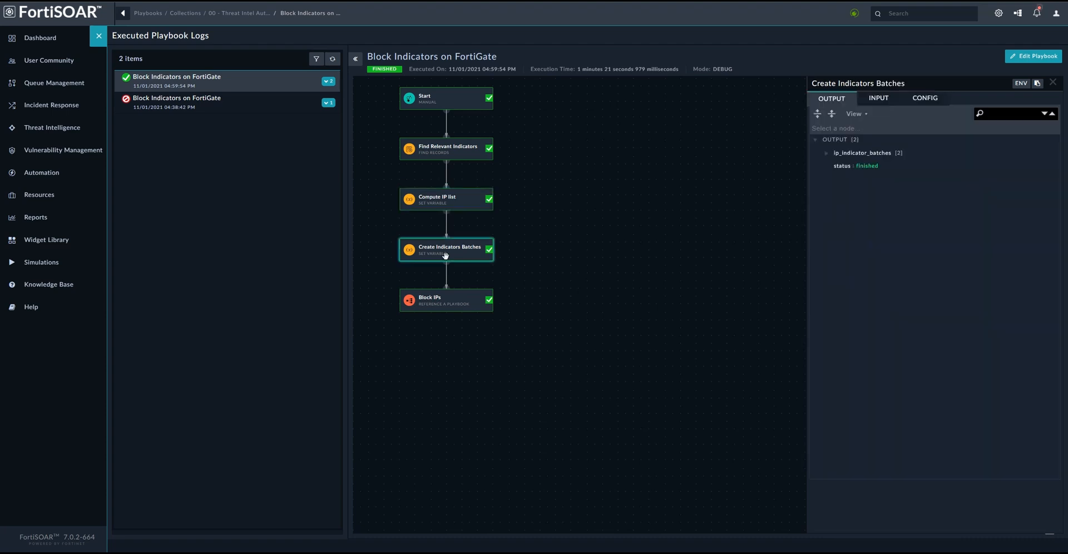
{"action": "left_click", "coordinate": [825, 152]}
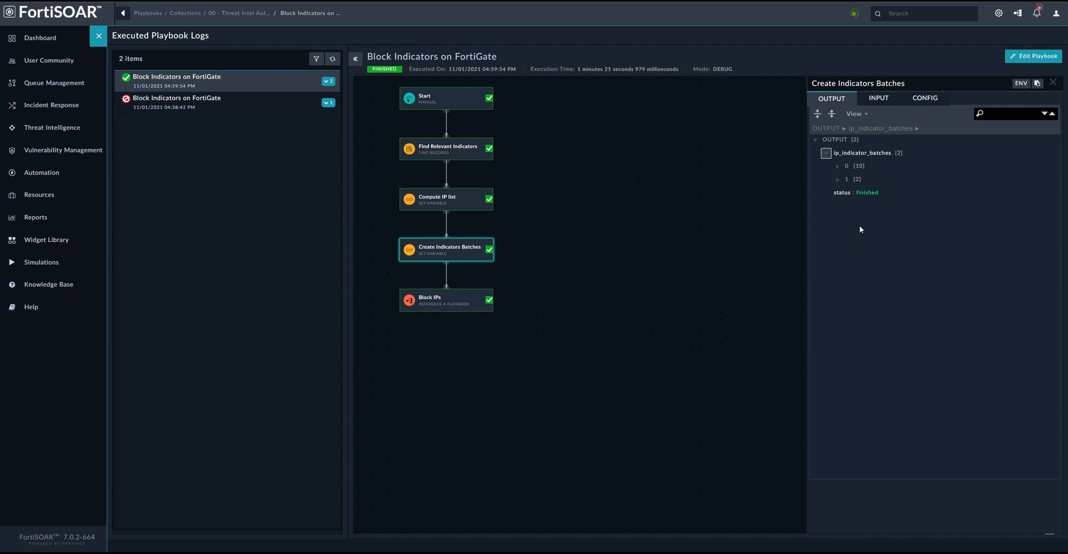
{"action": "mouse_move", "coordinate": [523, 282]}
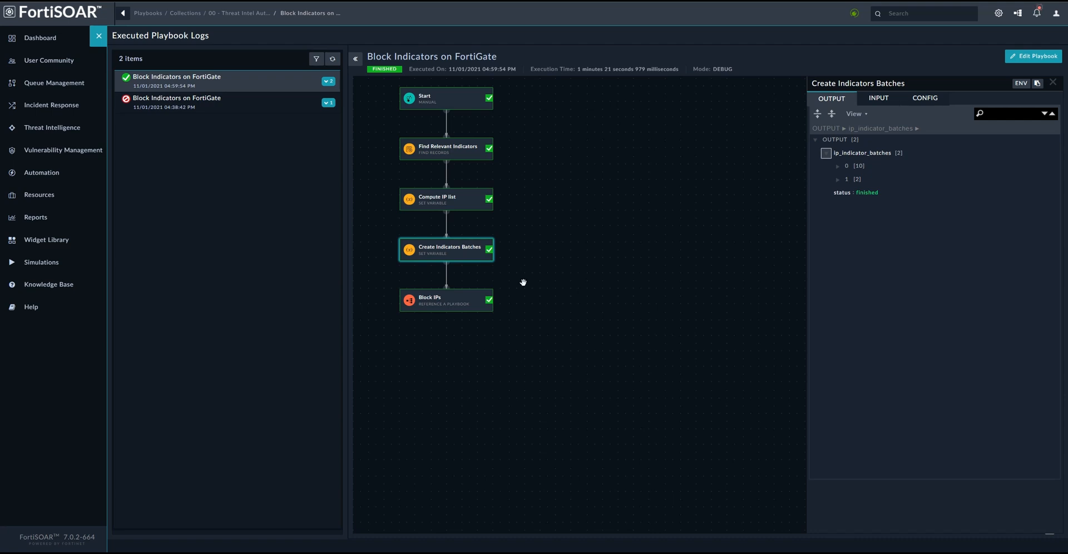
- Inspect the Block IPs results, expanding the first batch showing status Success
{"action": "left_click", "coordinate": [446, 301]}
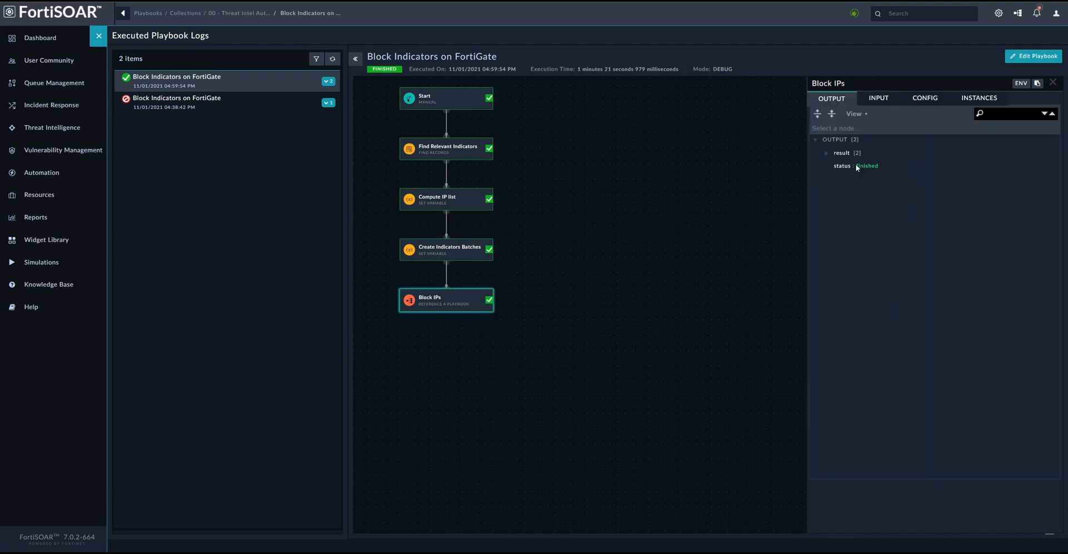
{"action": "left_click", "coordinate": [826, 153]}
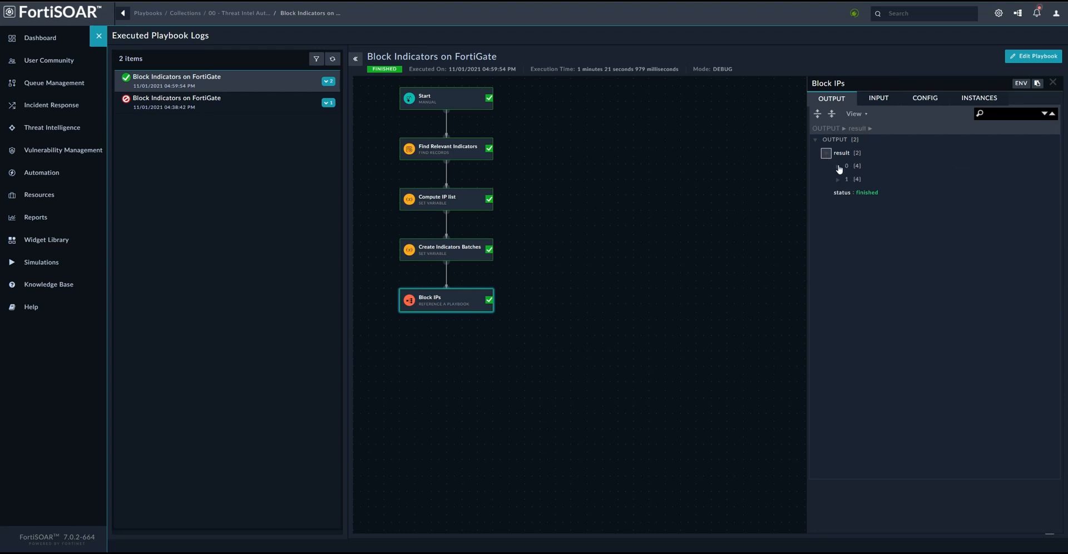
{"action": "mouse_move", "coordinate": [623, 284]}
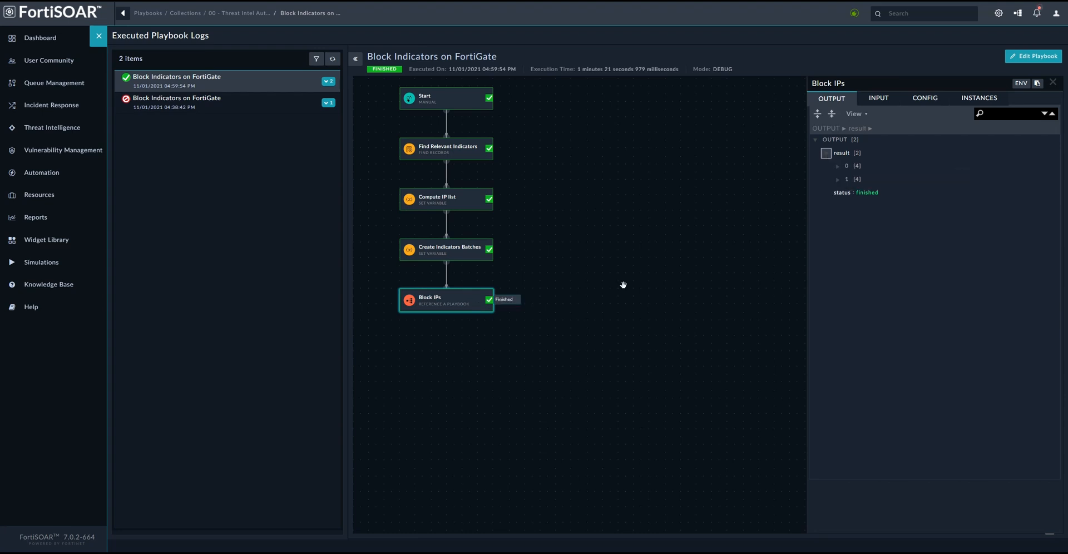
{"action": "left_click", "coordinate": [838, 166]}
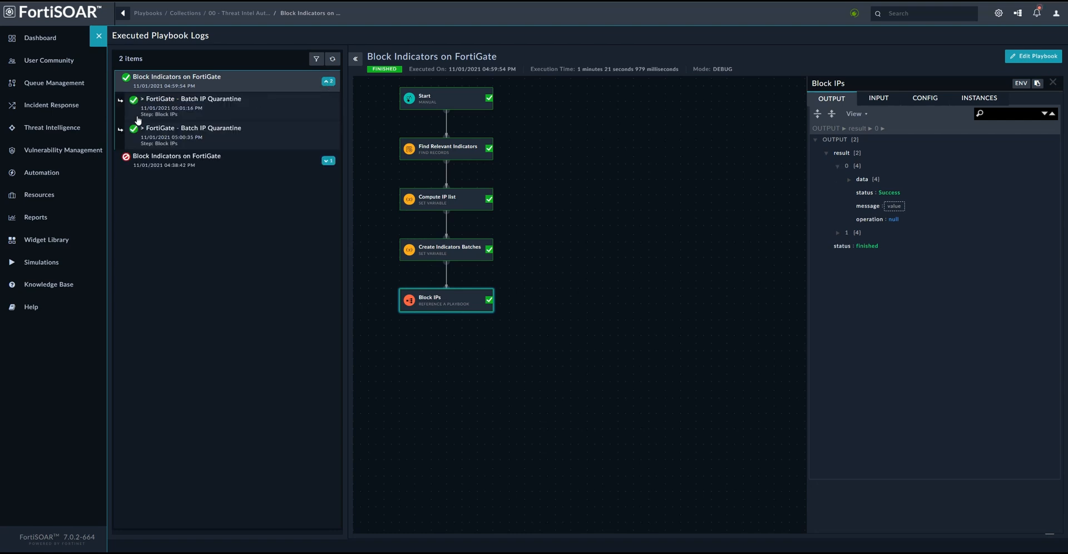
- Inspect a Batch IP Quarantine child run's Block IP Batch data, listing the ten newly blocked IPs
{"action": "left_click", "coordinate": [193, 129]}
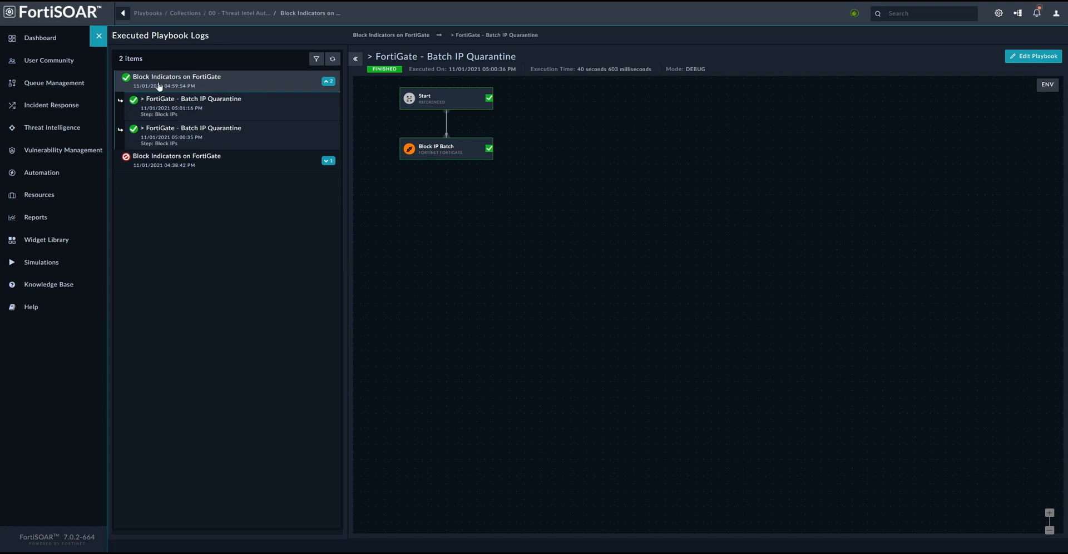
{"action": "mouse_move", "coordinate": [212, 93]}
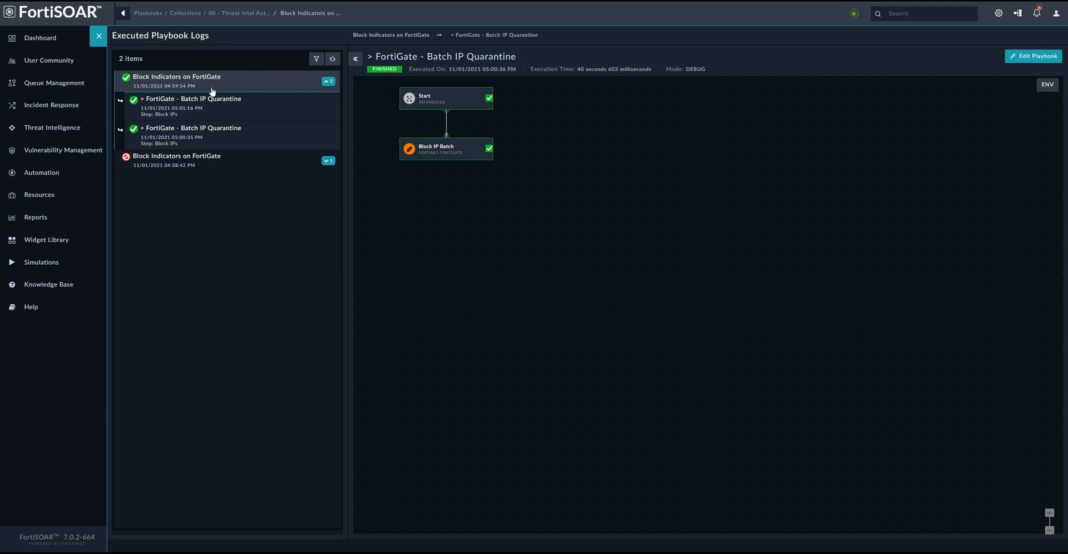
{"action": "mouse_move", "coordinate": [197, 137]}
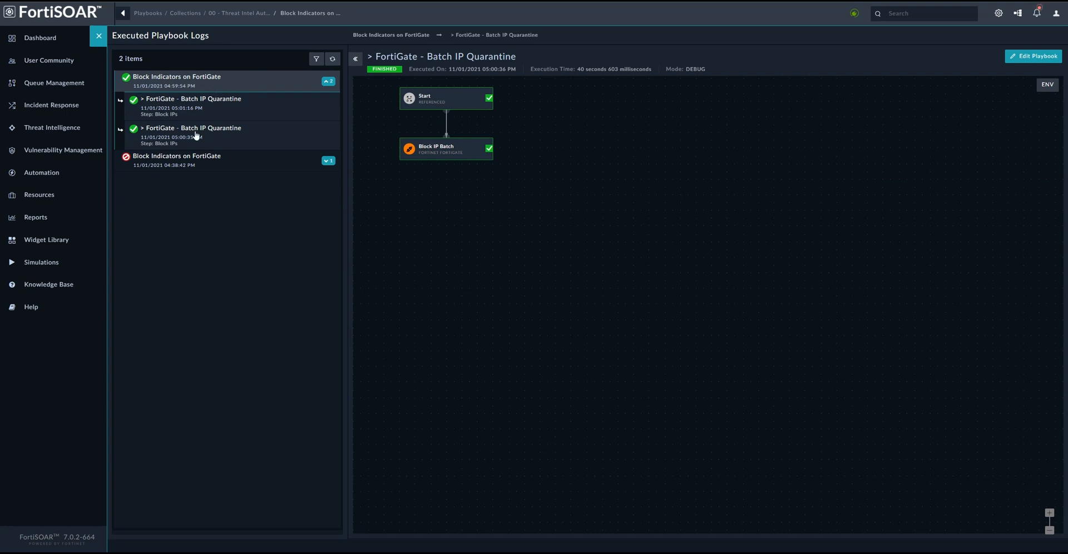
{"action": "mouse_move", "coordinate": [267, 109]}
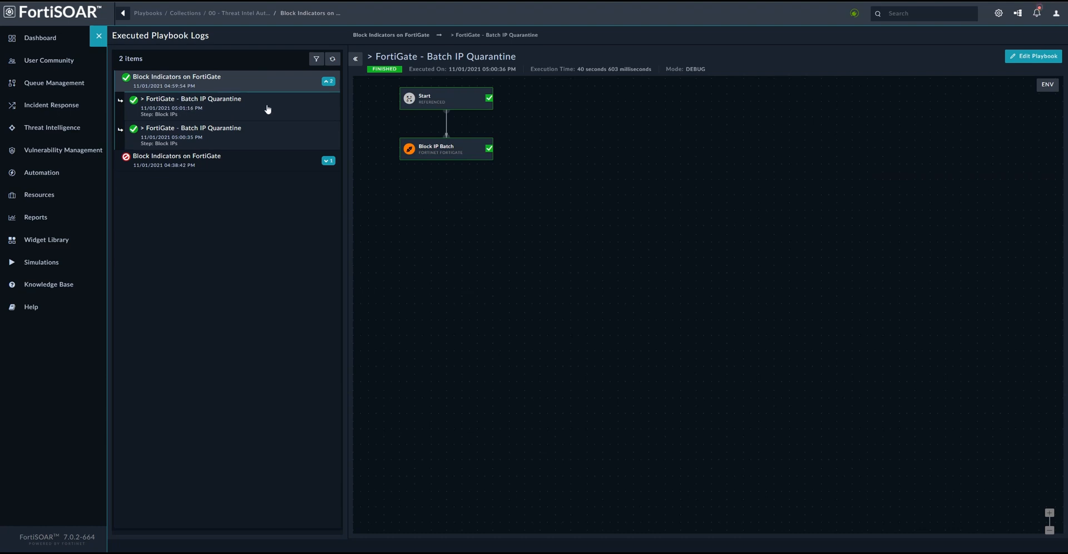
{"action": "mouse_move", "coordinate": [433, 180]}
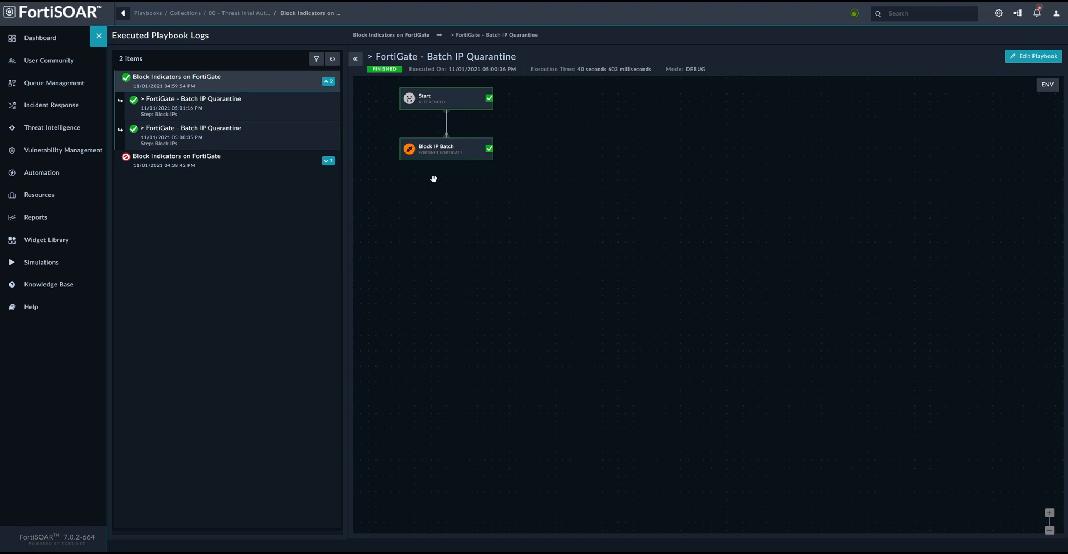
{"action": "mouse_move", "coordinate": [438, 178]}
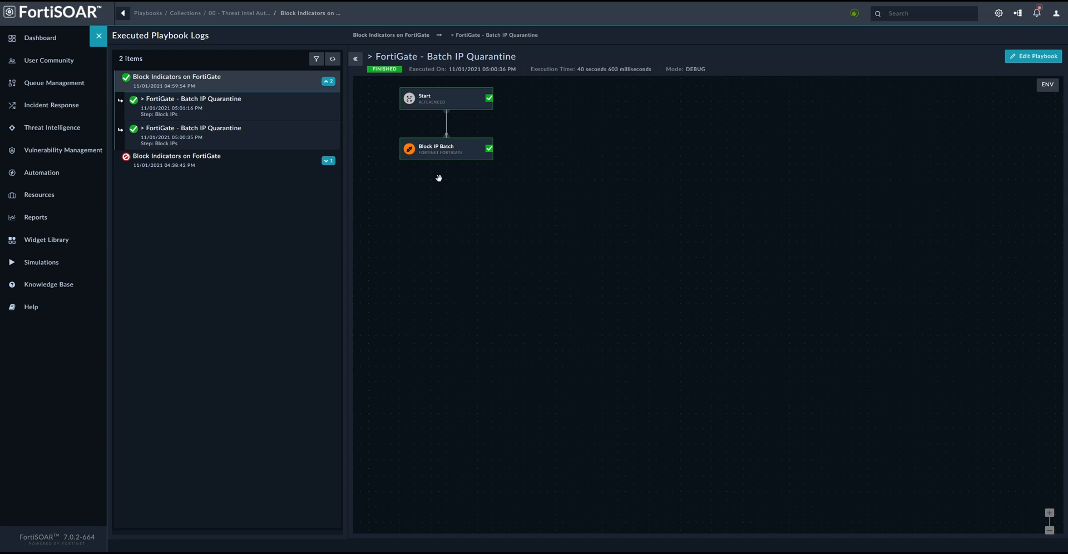
{"action": "left_click", "coordinate": [446, 148]}
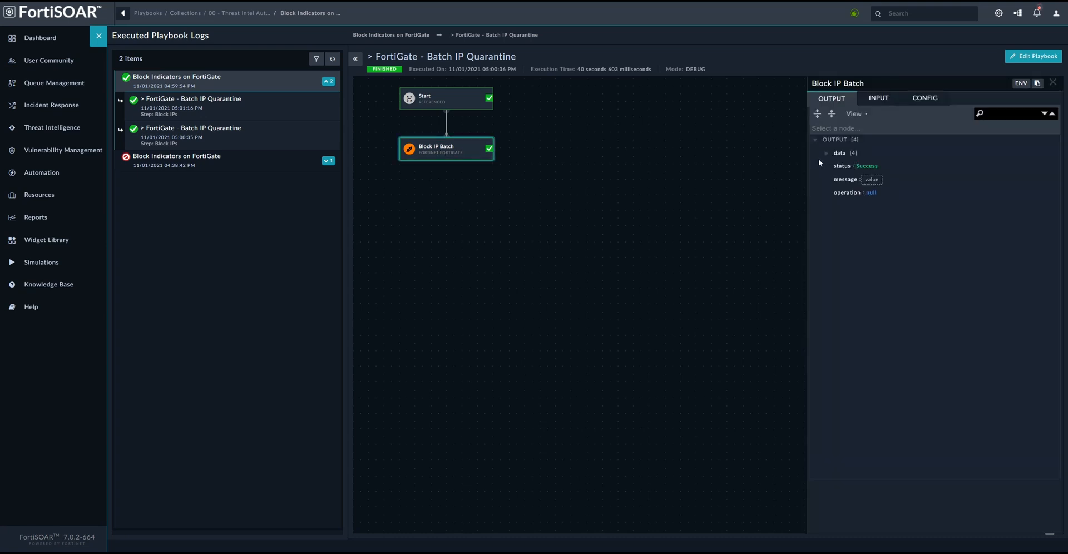
{"action": "left_click", "coordinate": [826, 152]}
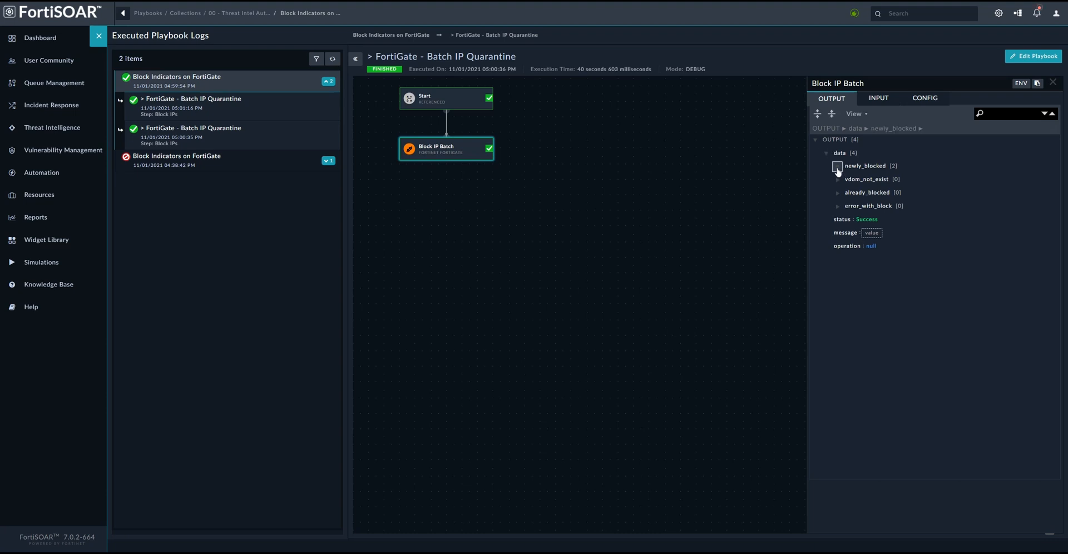
{"action": "left_click", "coordinate": [837, 165]}
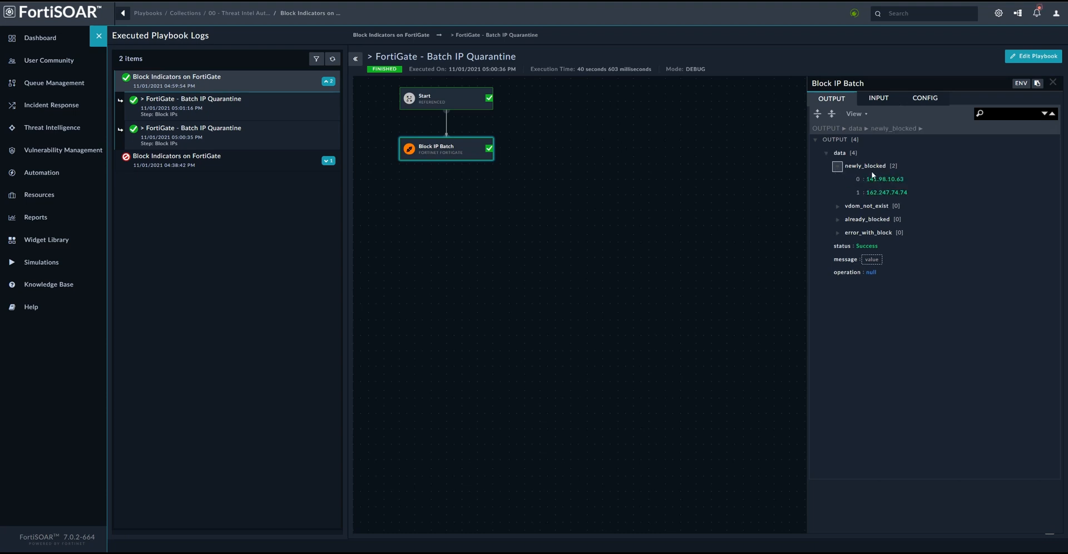
{"action": "mouse_move", "coordinate": [189, 130]}
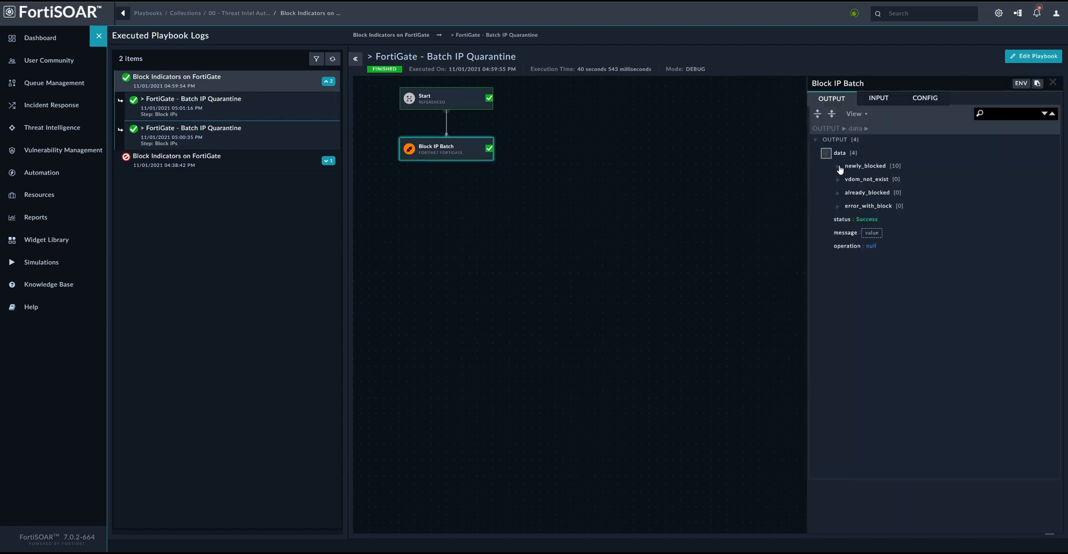
{"action": "left_click", "coordinate": [838, 169]}
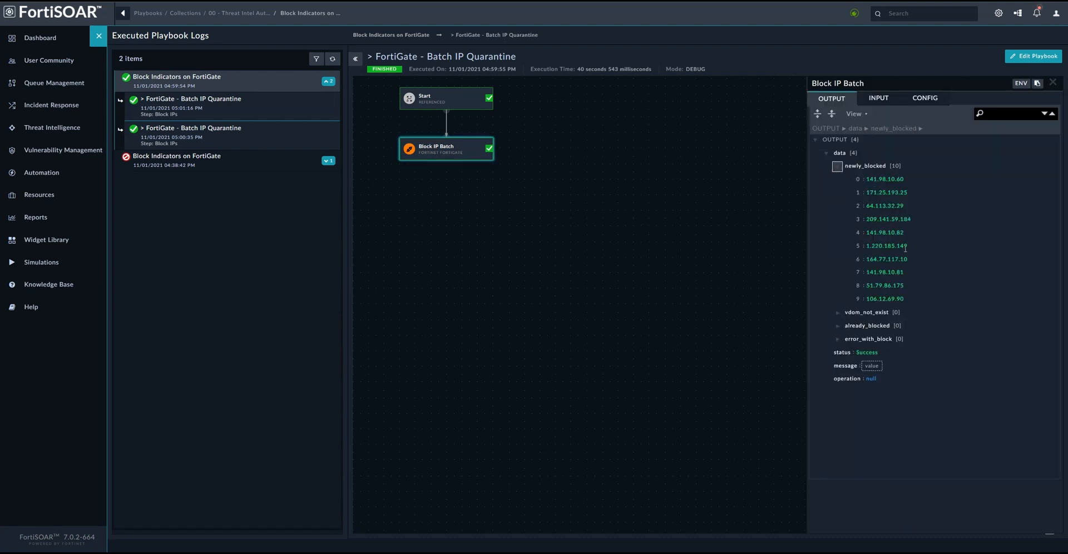